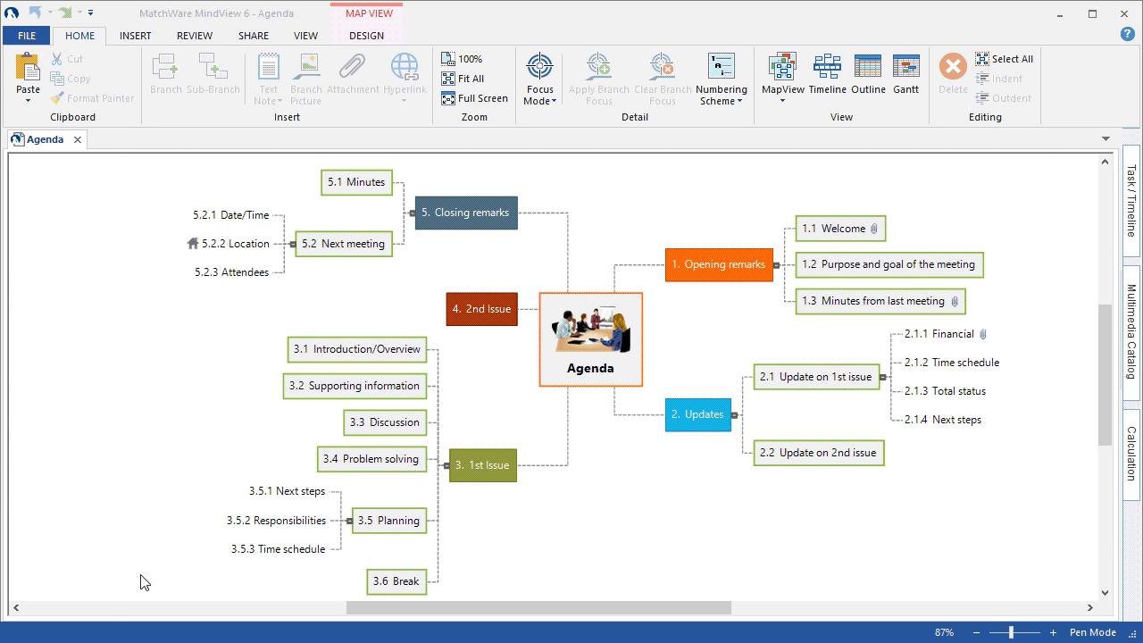
{"action": "mouse_move", "coordinate": [110, 581]}
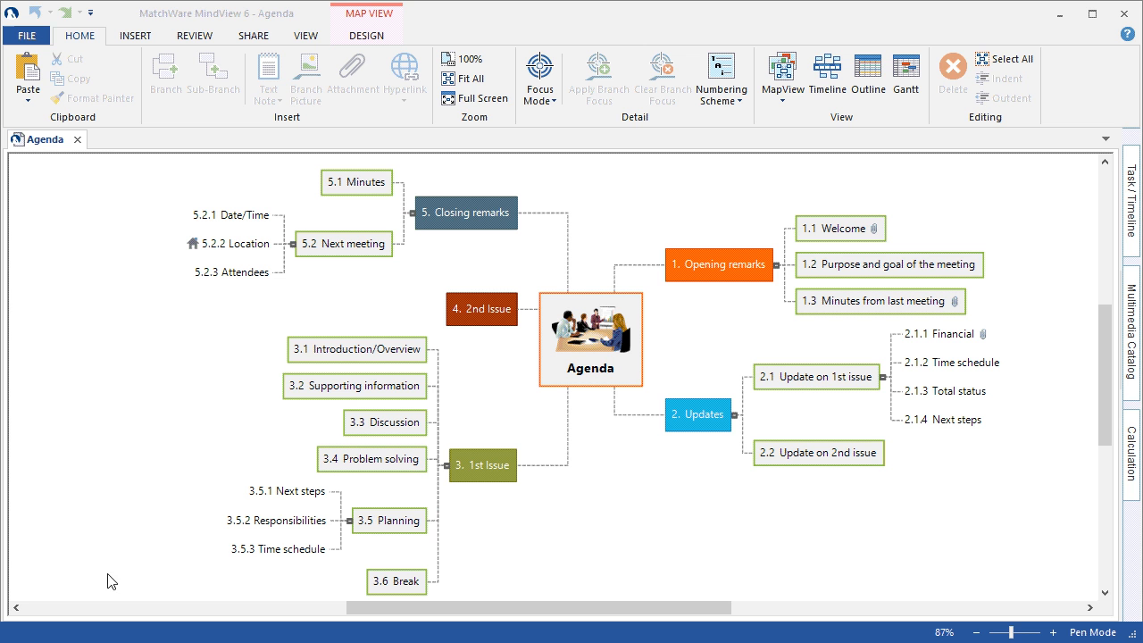
{"action": "mouse_move", "coordinate": [108, 554]}
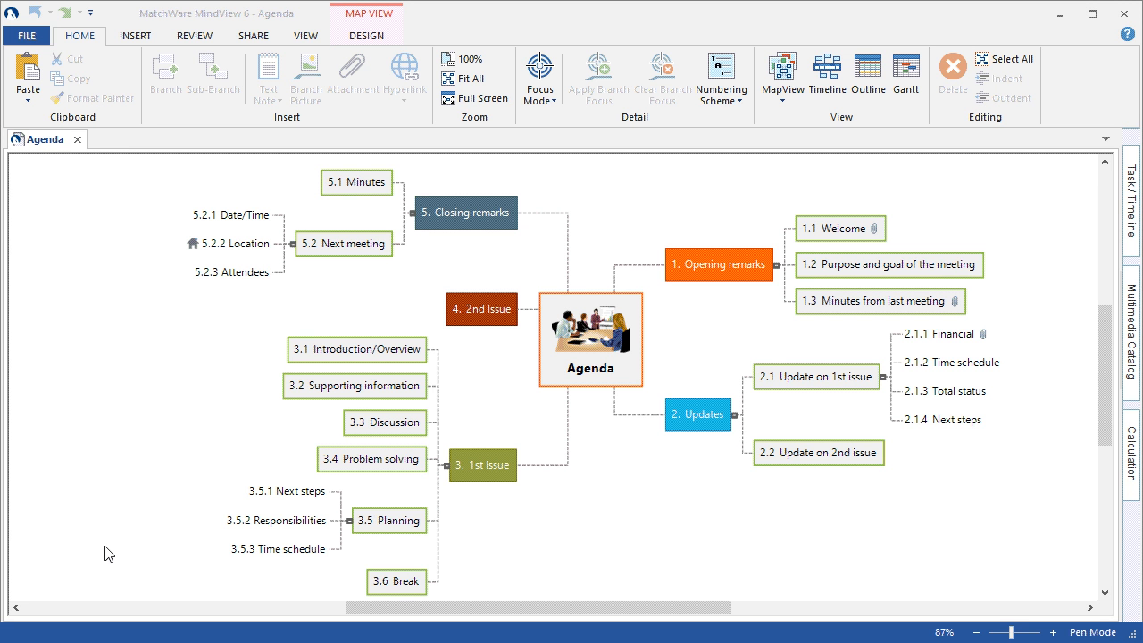
{"action": "mouse_move", "coordinate": [273, 484]}
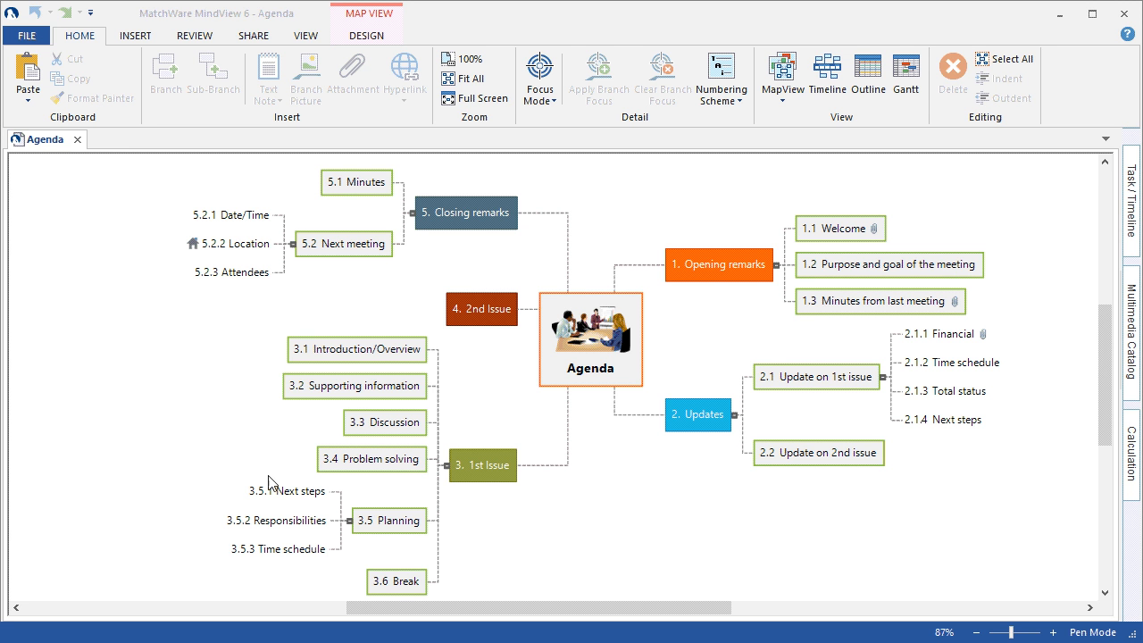
{"action": "mouse_move", "coordinate": [715, 310]}
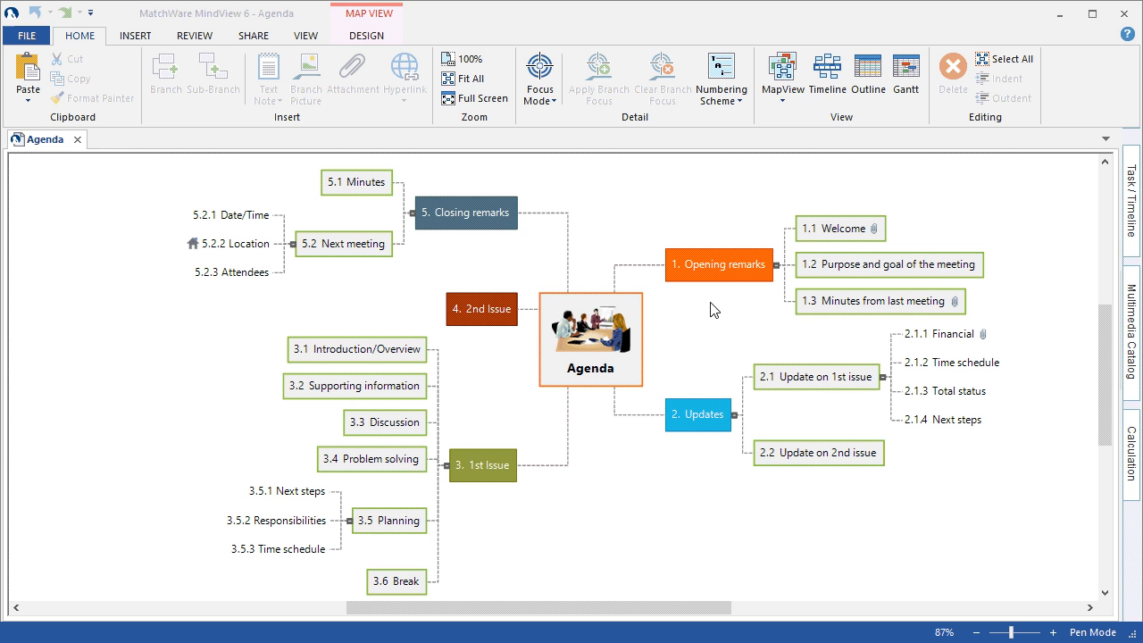
{"action": "mouse_move", "coordinate": [849, 302]}
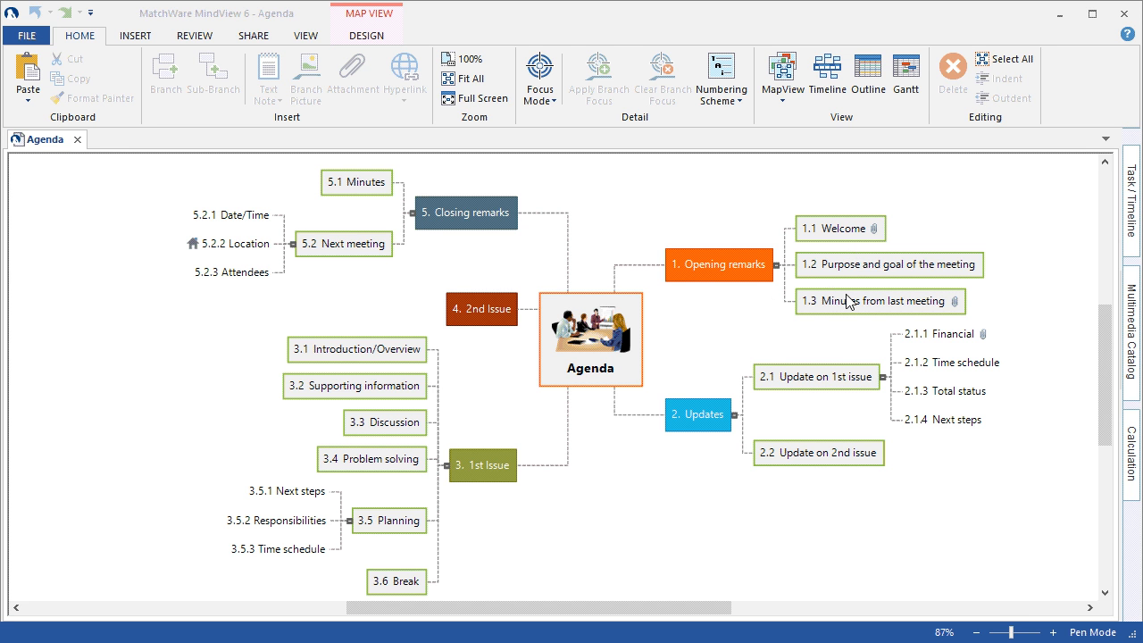
{"action": "mouse_move", "coordinate": [849, 301]}
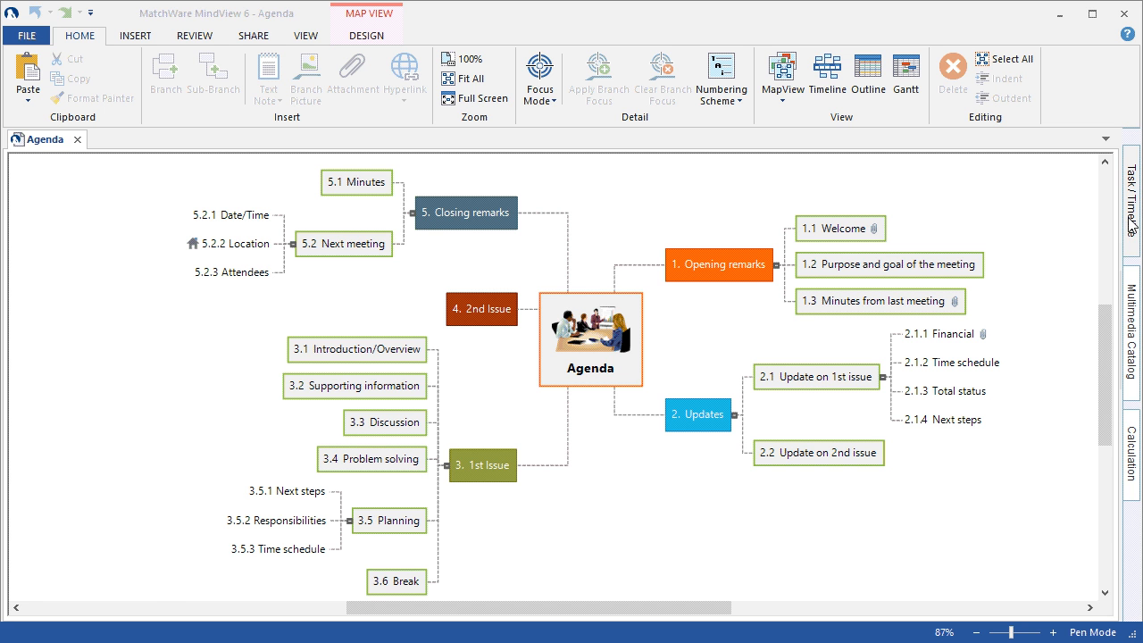
{"action": "mouse_move", "coordinate": [722, 286]}
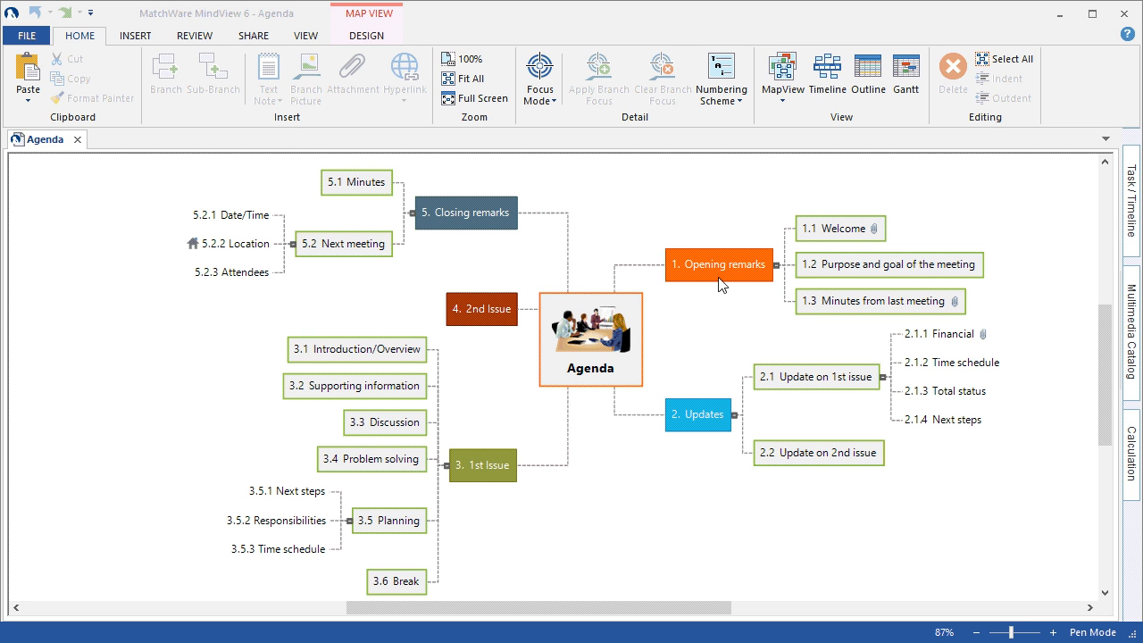
Step: Select Opening remarks and show the Task/Timeline panel from View > Panels
{"action": "left_click", "coordinate": [719, 265]}
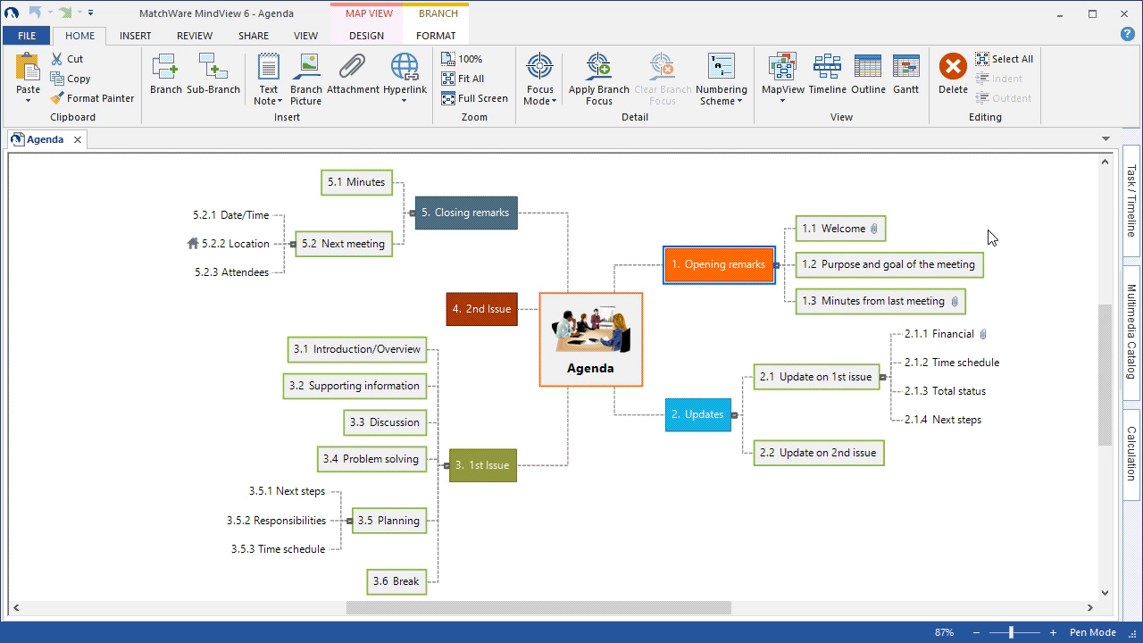
{"action": "mouse_move", "coordinate": [1132, 205]}
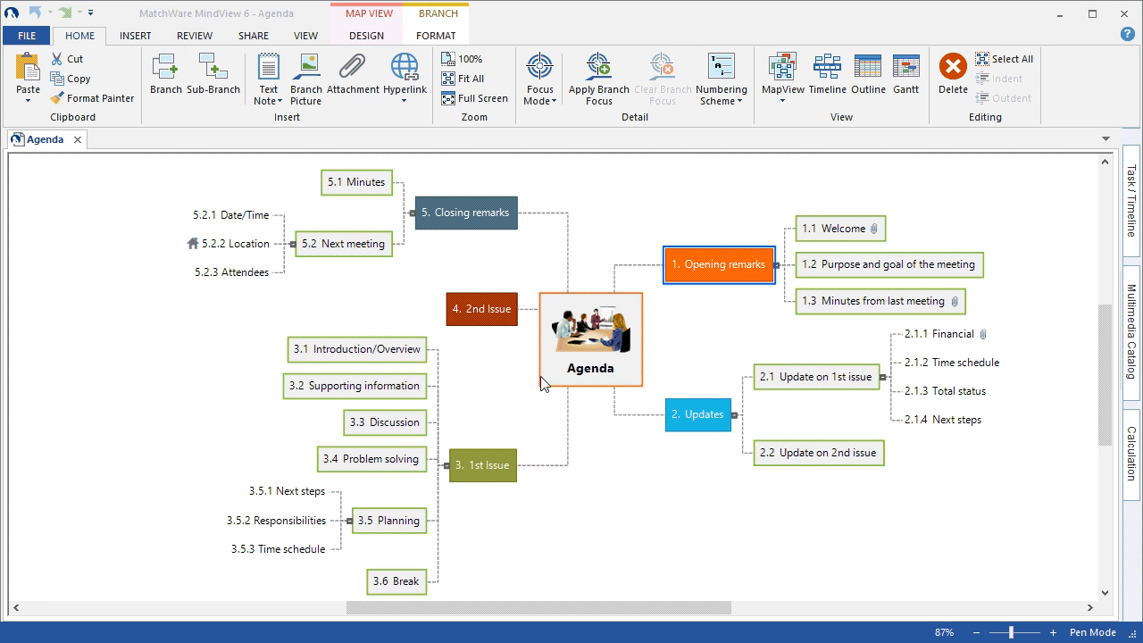
{"action": "left_click", "coordinate": [305, 35]}
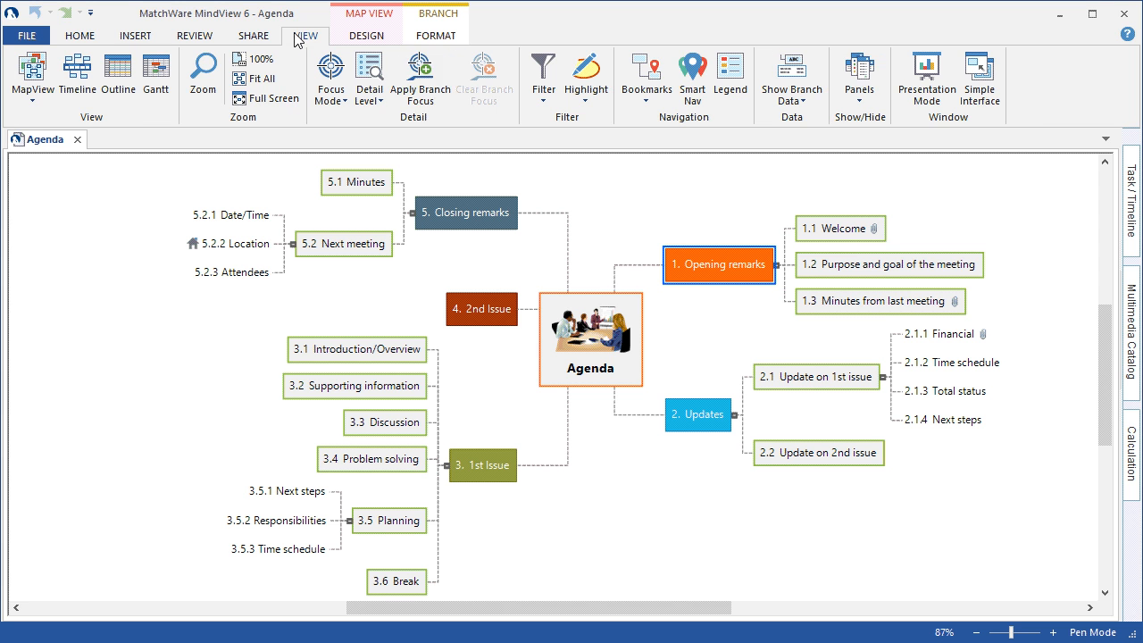
{"action": "left_click", "coordinate": [858, 79]}
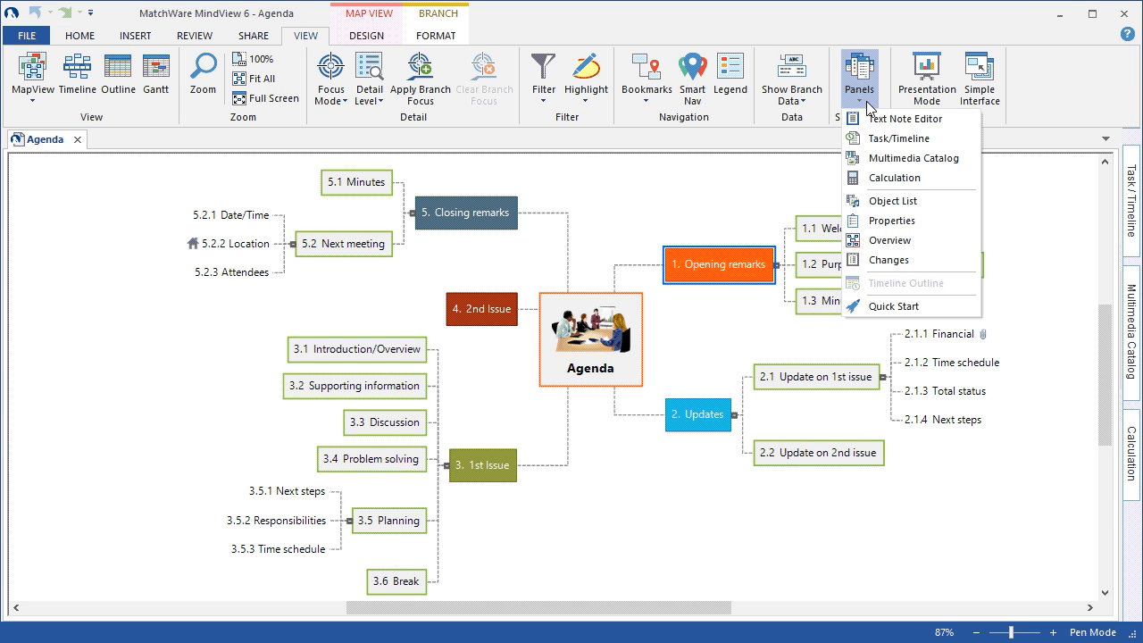
{"action": "mouse_move", "coordinate": [898, 138]}
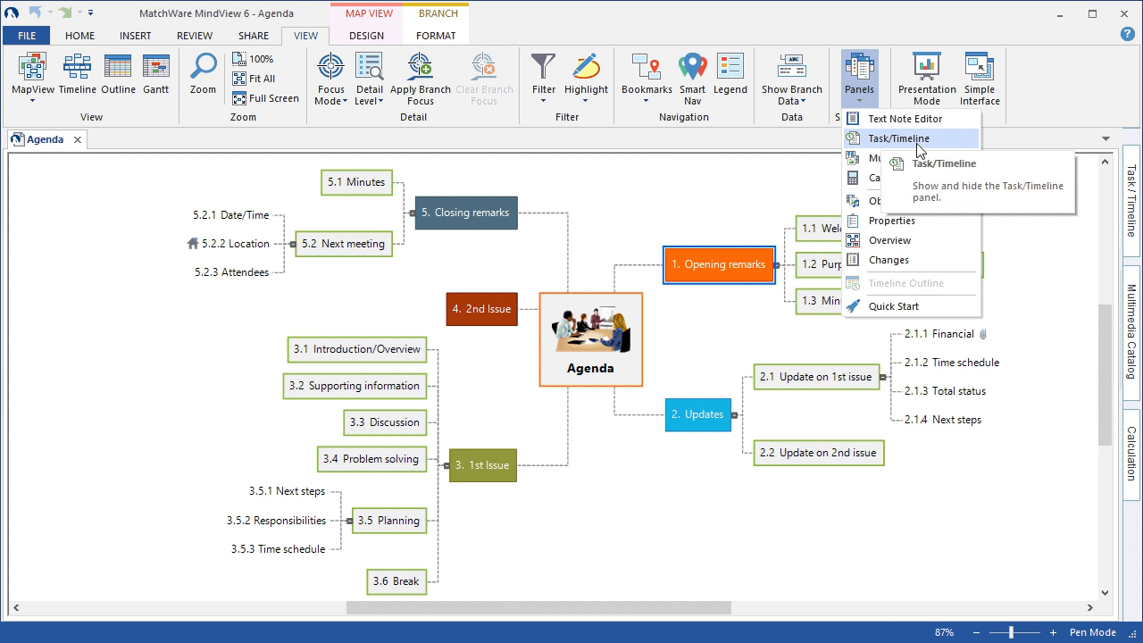
{"action": "left_click", "coordinate": [898, 138]}
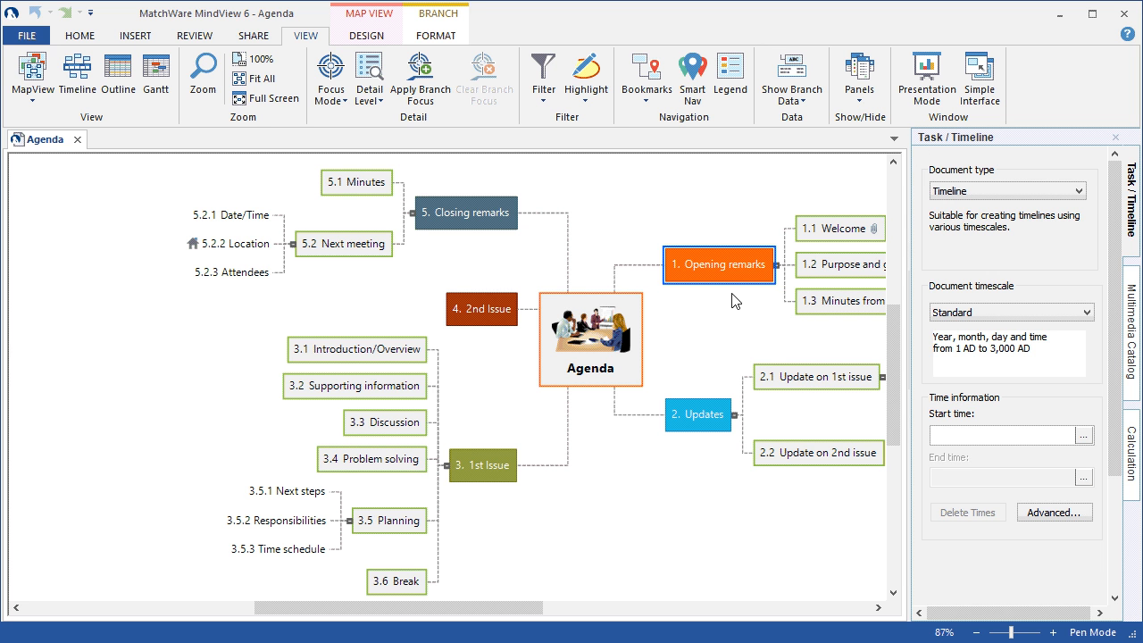
{"action": "mouse_move", "coordinate": [833, 298]}
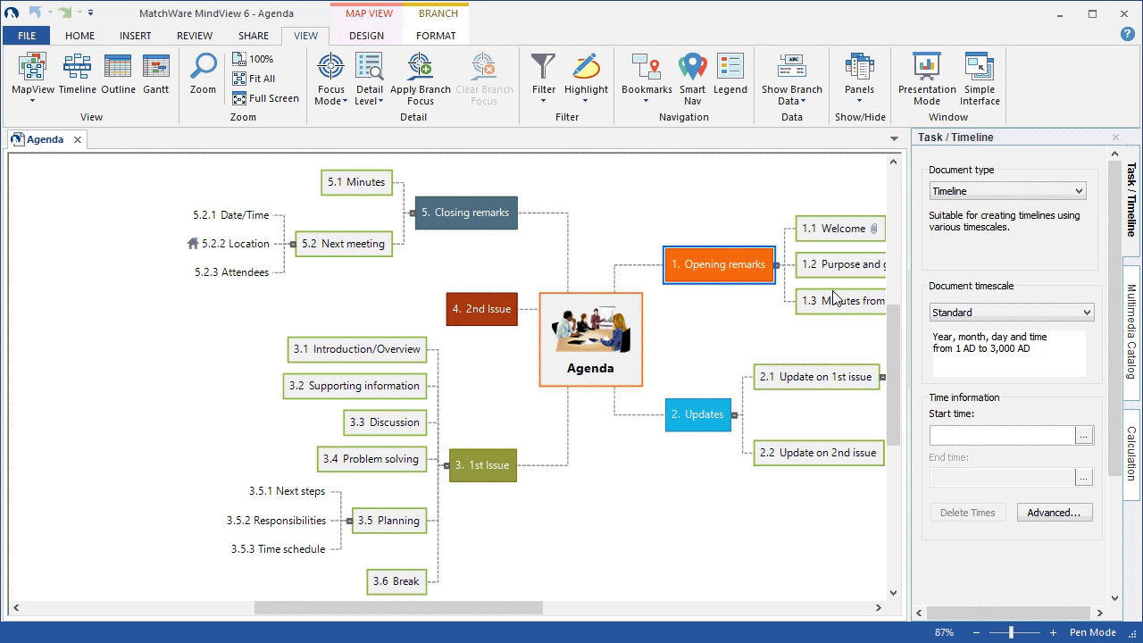
{"action": "mouse_move", "coordinate": [990, 209]}
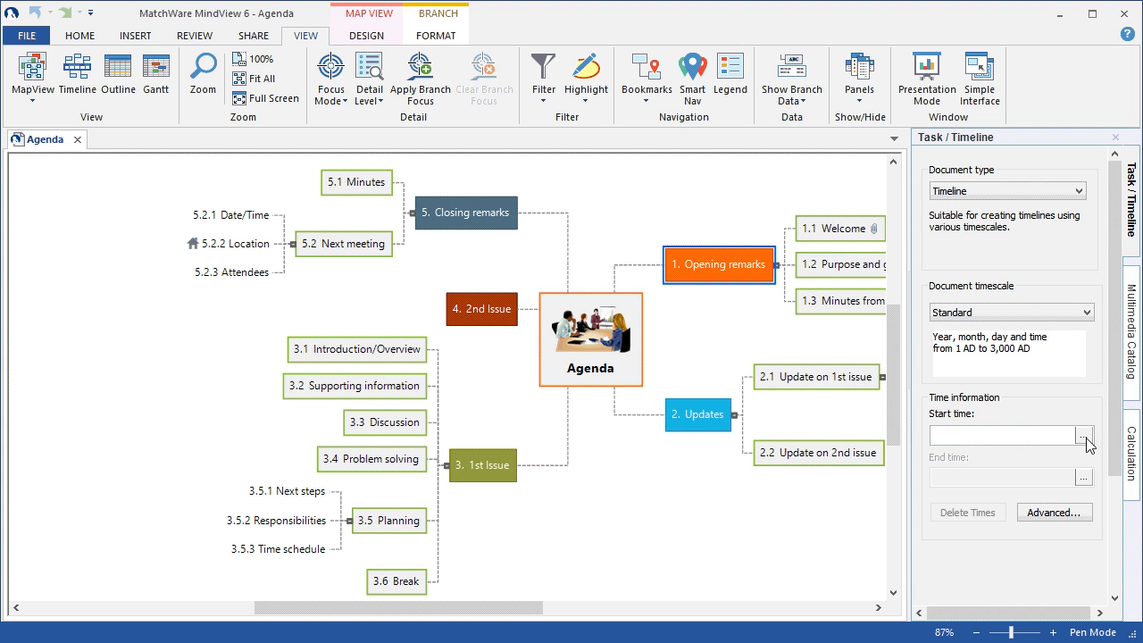
Step: Set Opening remarks' start time to Jan 13, 2015, 9:00 AM
{"action": "left_click", "coordinate": [1083, 435]}
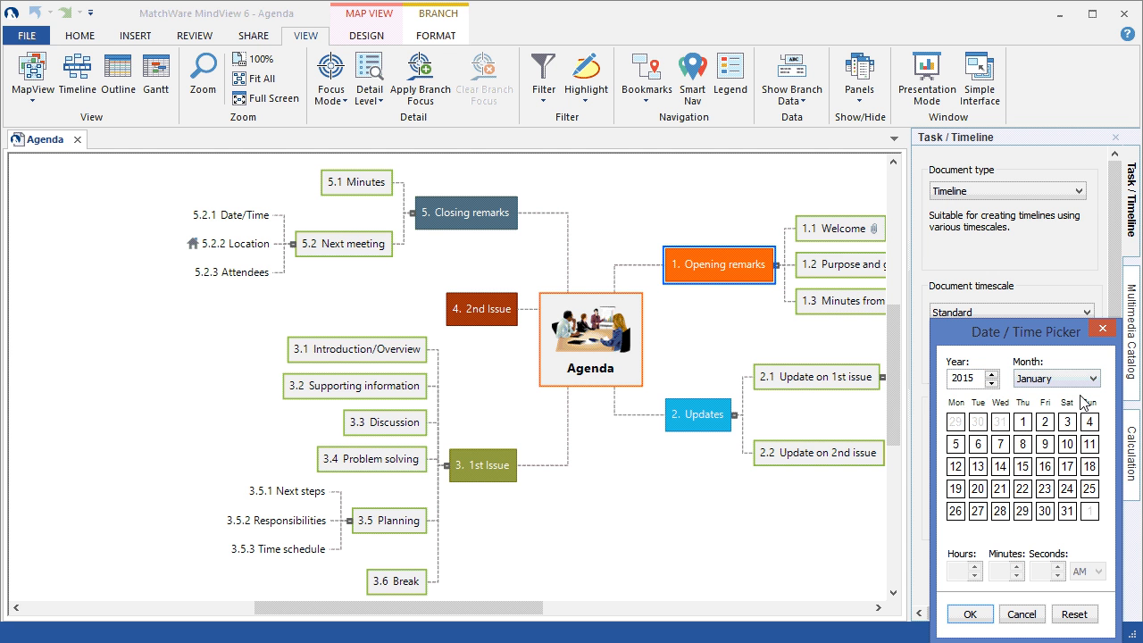
{"action": "left_click", "coordinate": [977, 466]}
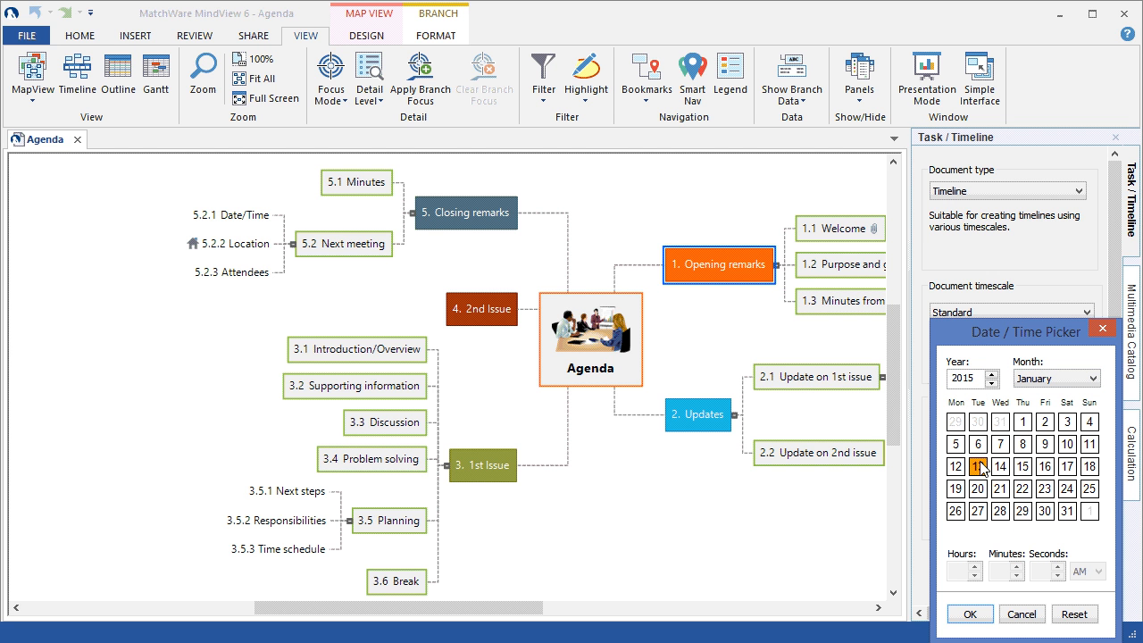
{"action": "left_click", "coordinate": [1000, 467]}
{"action": "type", "text": "9"}
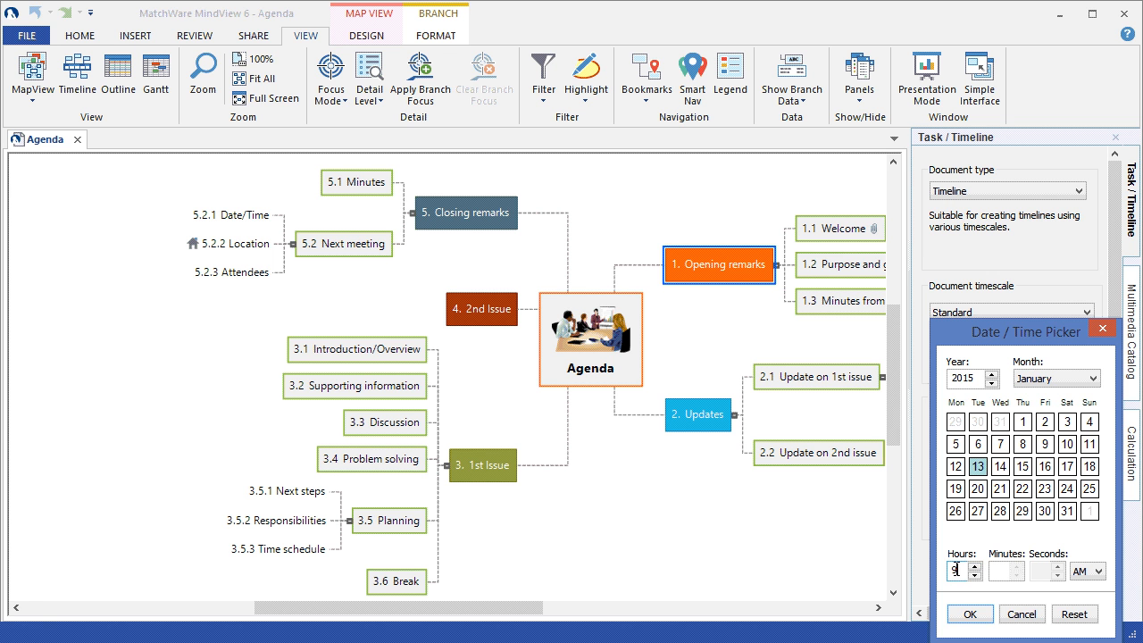
{"action": "left_click", "coordinate": [969, 613]}
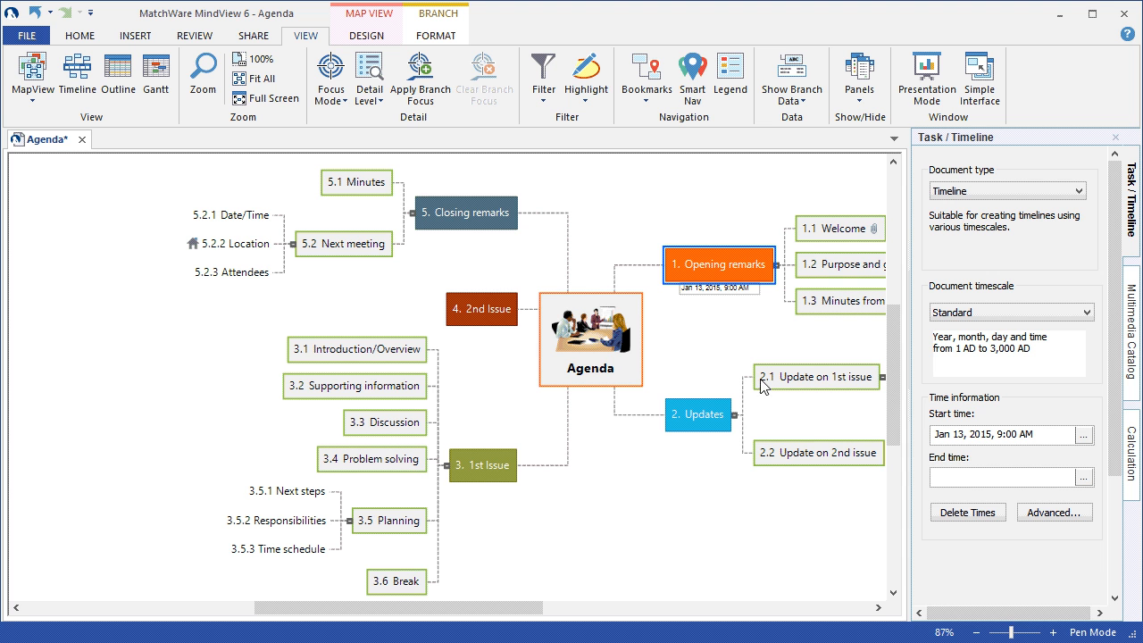
{"action": "mouse_move", "coordinate": [699, 310]}
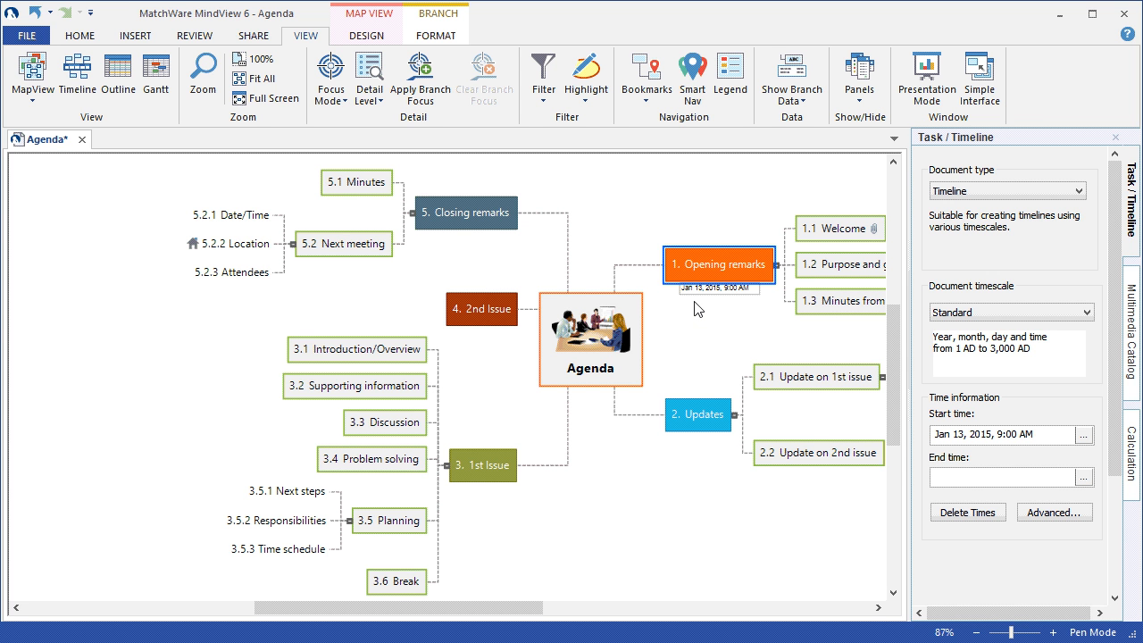
{"action": "mouse_move", "coordinate": [848, 373]}
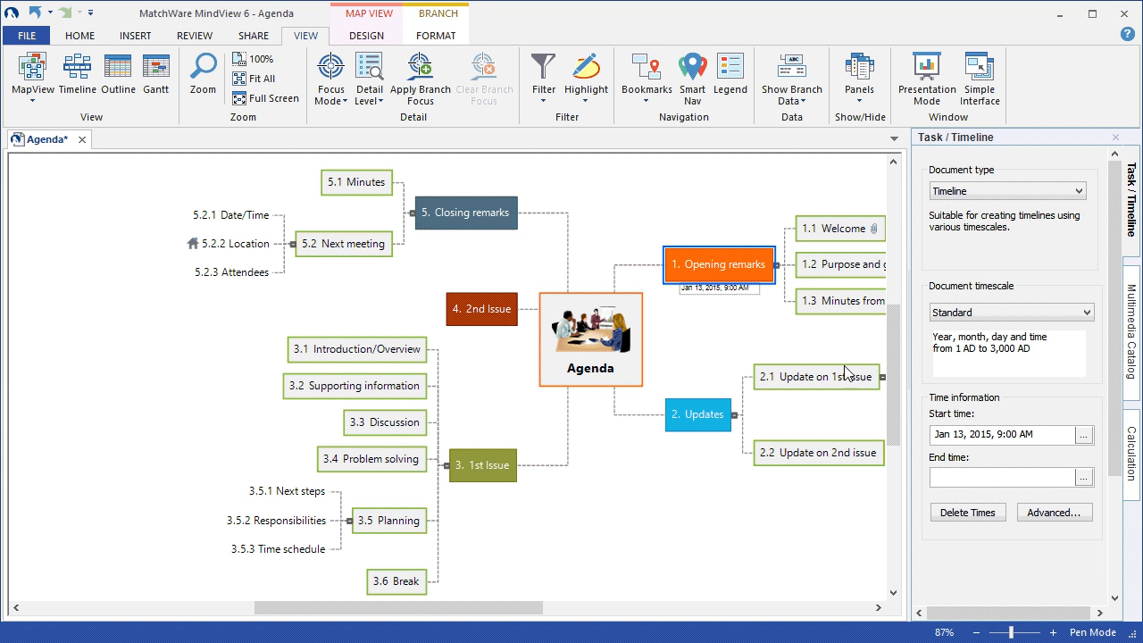
{"action": "mouse_move", "coordinate": [1085, 482]}
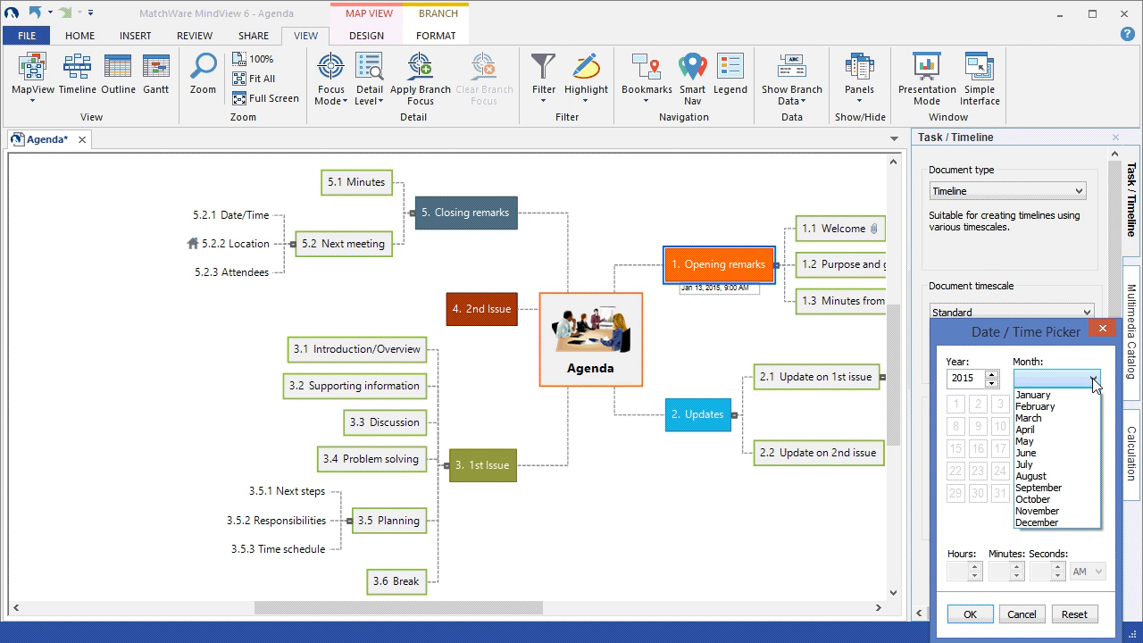
Step: Set Opening remarks' end time to Jan 13, 2015, 9:30 AM
{"action": "left_click", "coordinate": [1032, 394]}
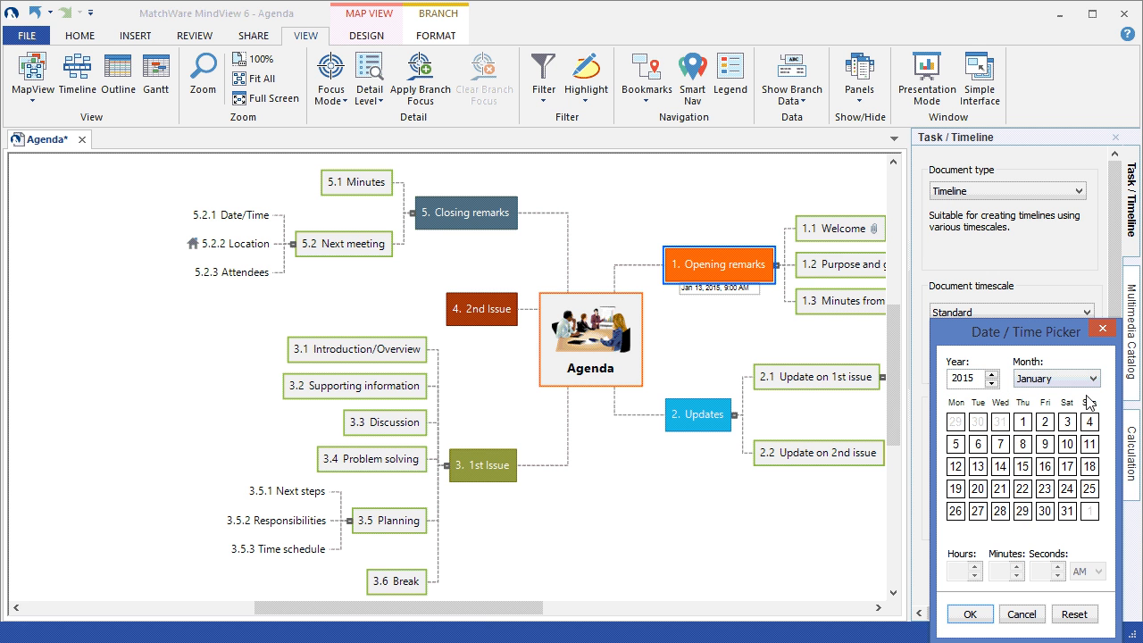
{"action": "left_click", "coordinate": [978, 466]}
{"action": "type", "text": "30"}
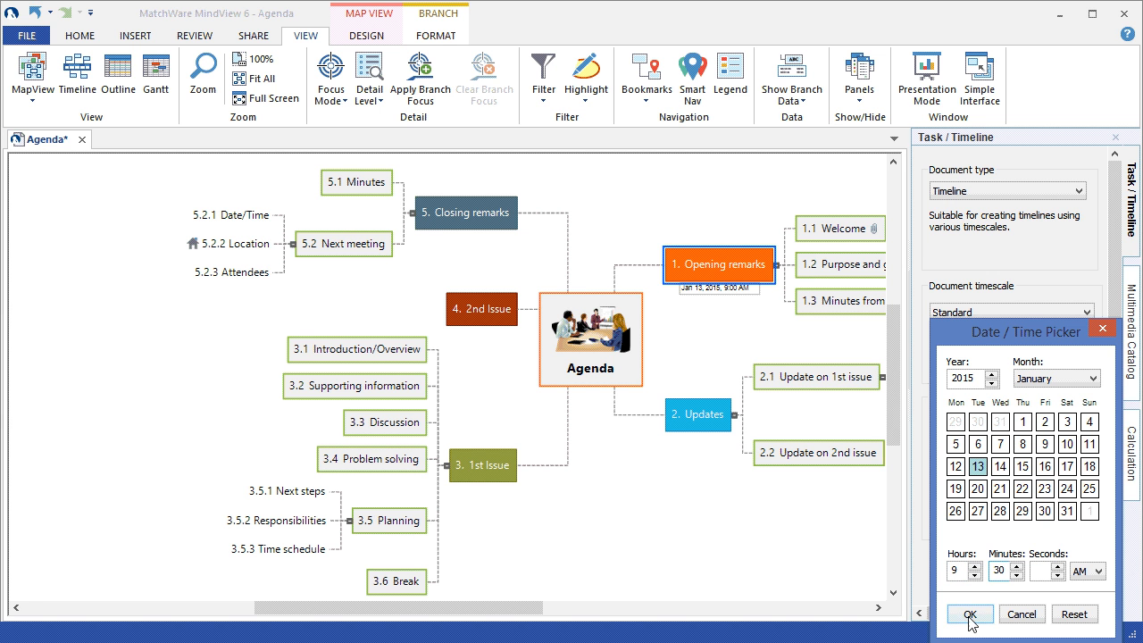
{"action": "left_click", "coordinate": [970, 614]}
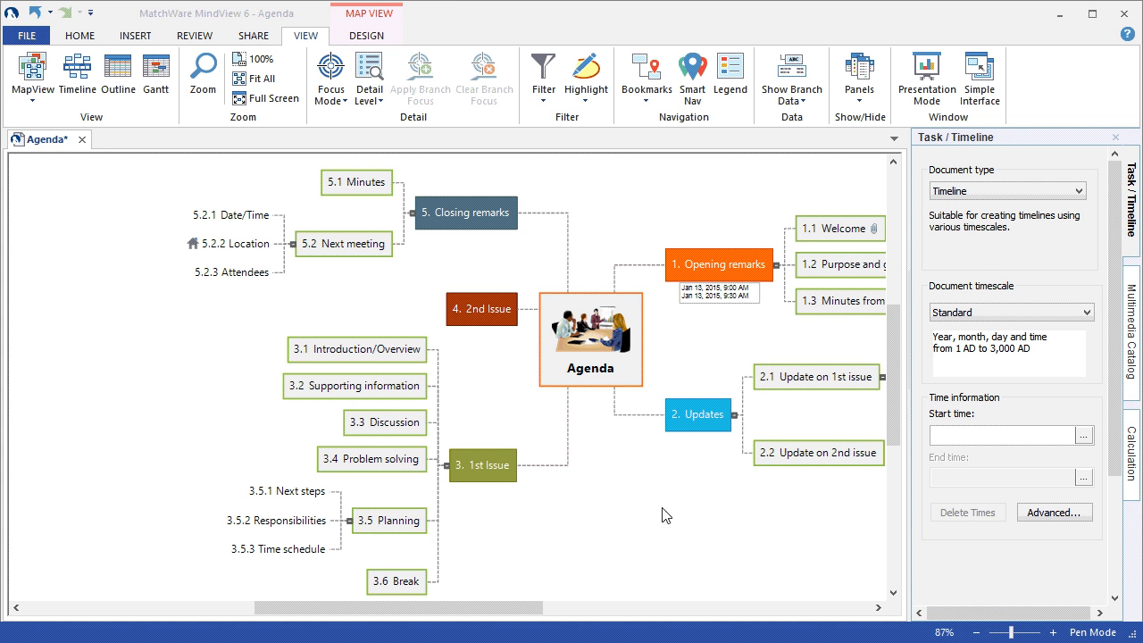
Step: Give the Updates branch a start time of Jan 13, 9:30 AM
{"action": "left_click", "coordinate": [699, 414]}
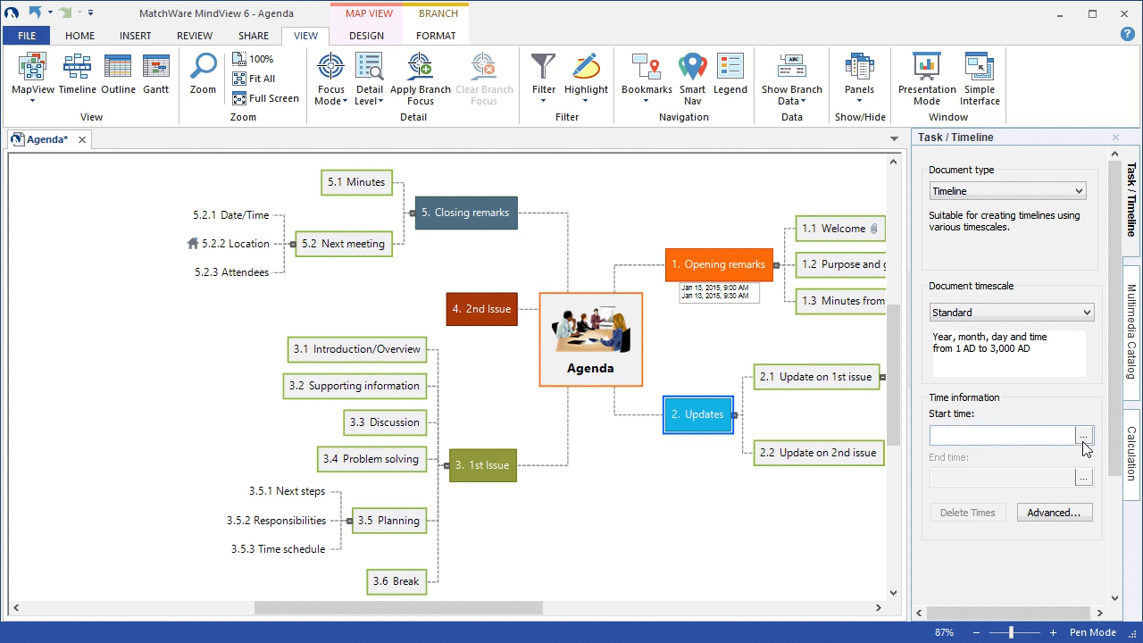
{"action": "left_click", "coordinate": [1084, 436]}
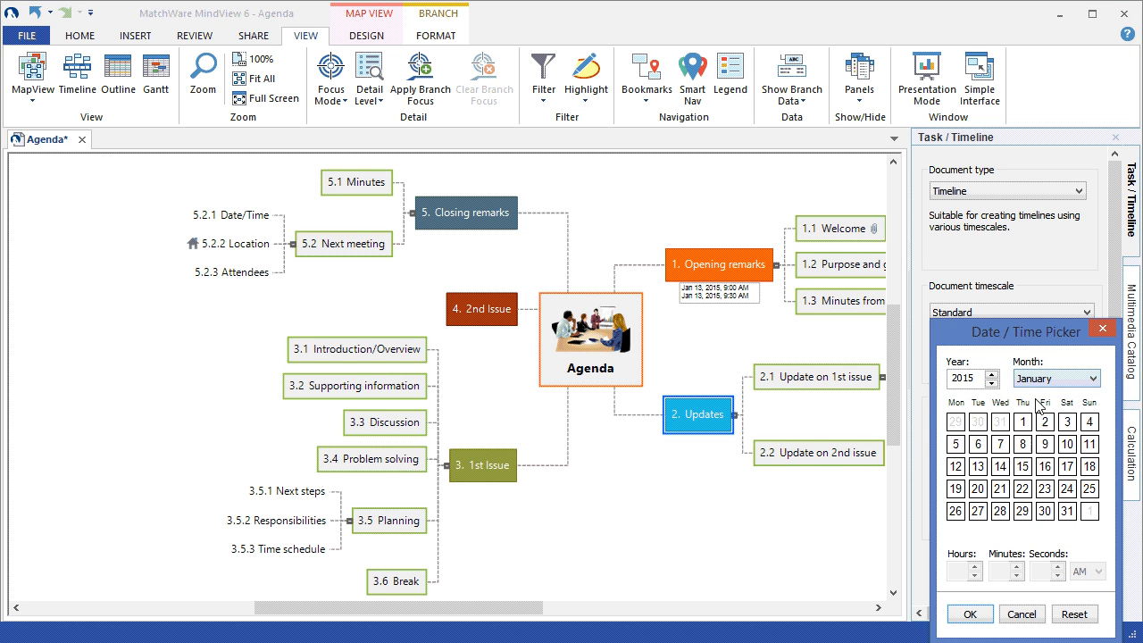
{"action": "left_click", "coordinate": [977, 467]}
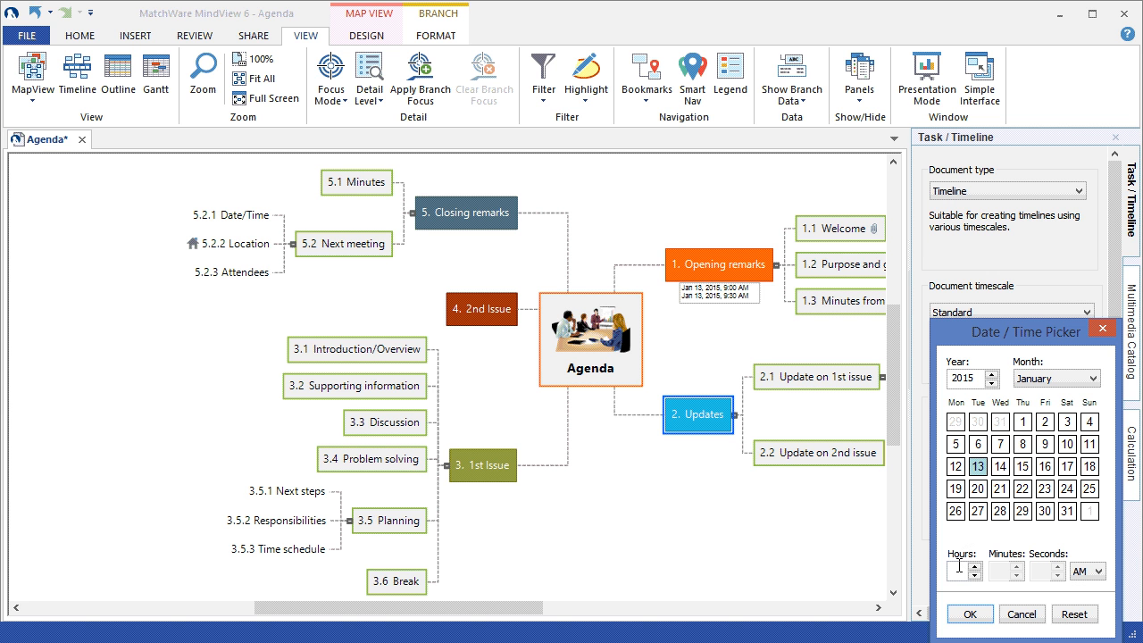
{"action": "type", "text": "9"}
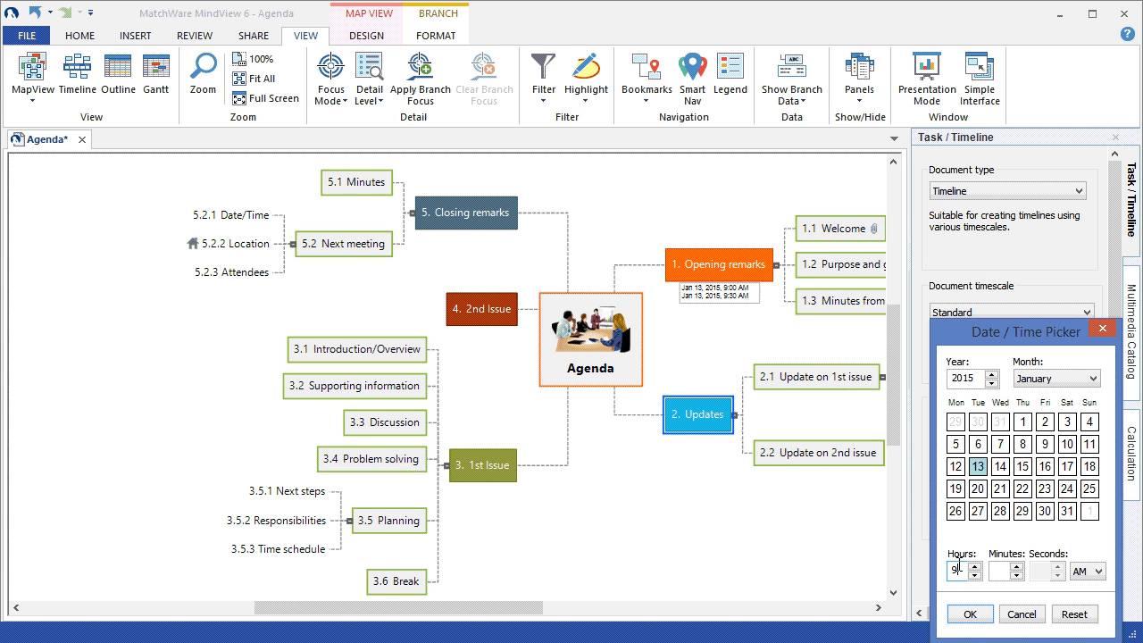
{"action": "type", "text": "30"}
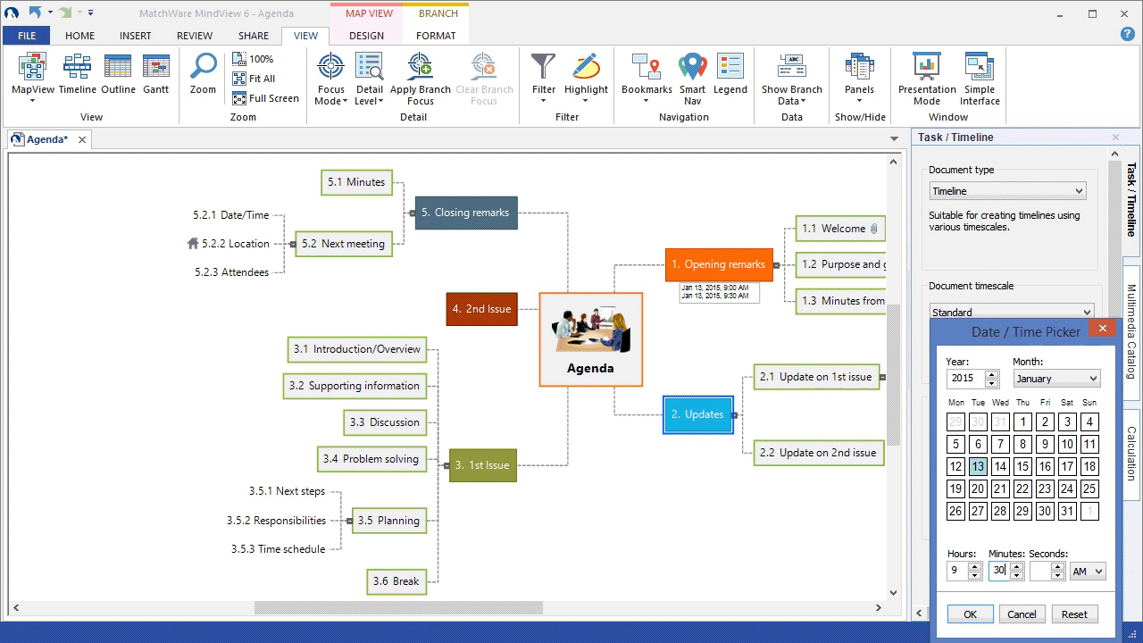
{"action": "left_click", "coordinate": [969, 614]}
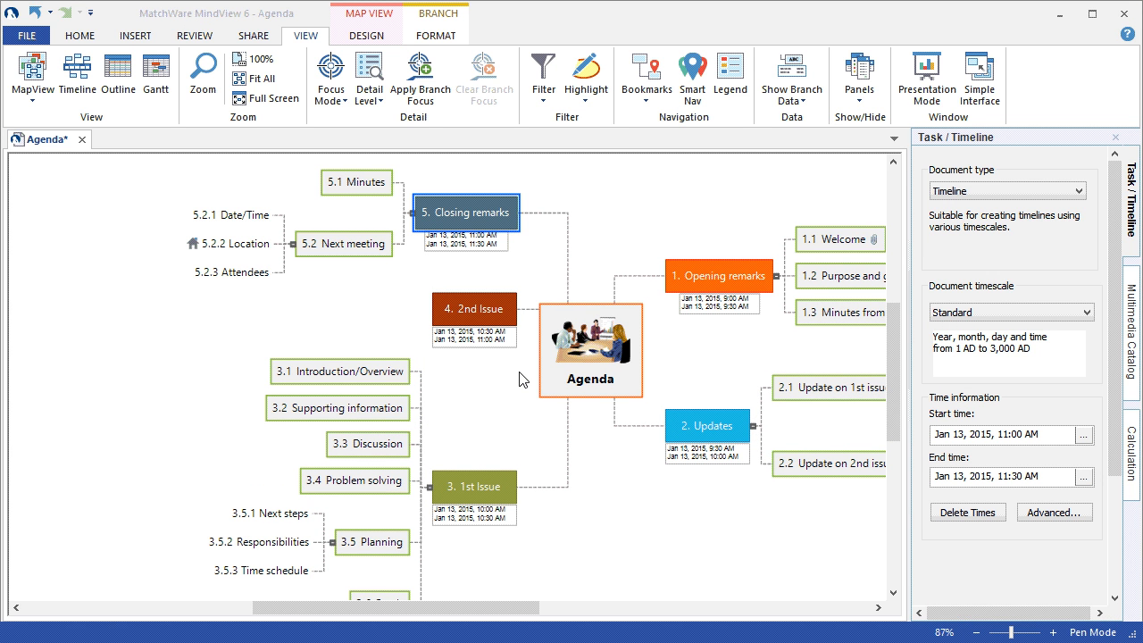
{"action": "mouse_move", "coordinate": [497, 407]}
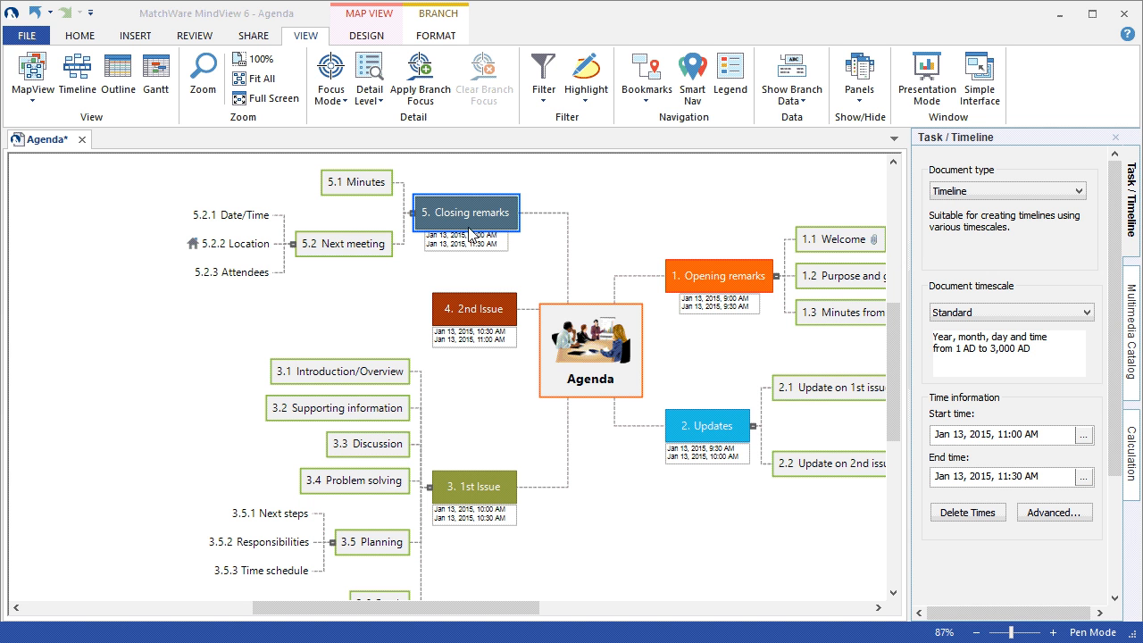
{"action": "mouse_move", "coordinate": [1134, 242]}
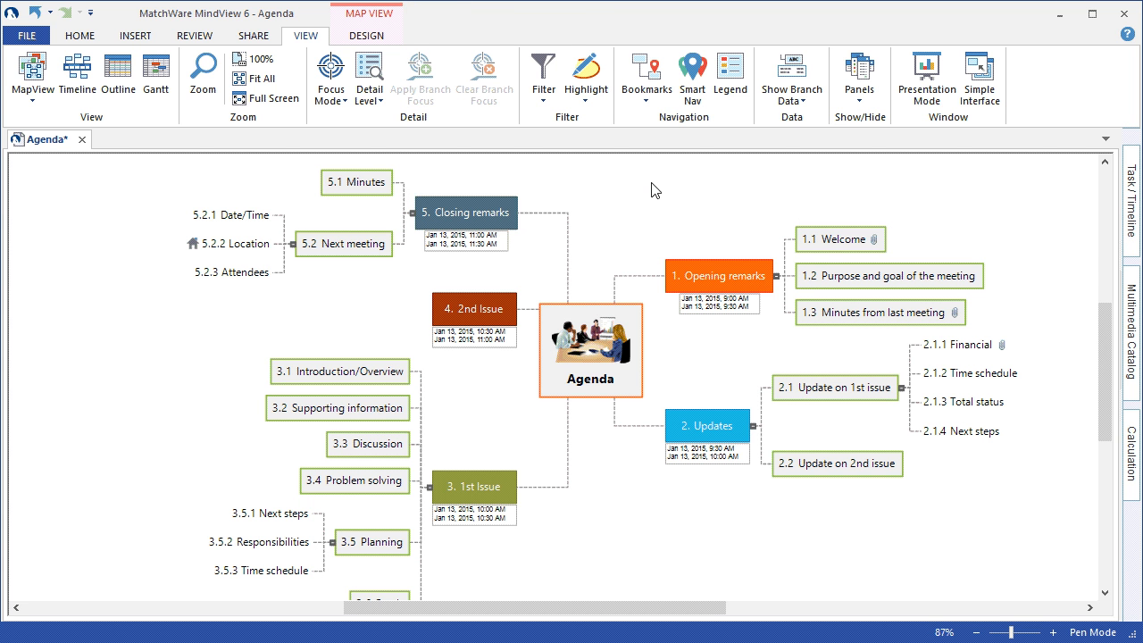
{"action": "mouse_move", "coordinate": [653, 240]}
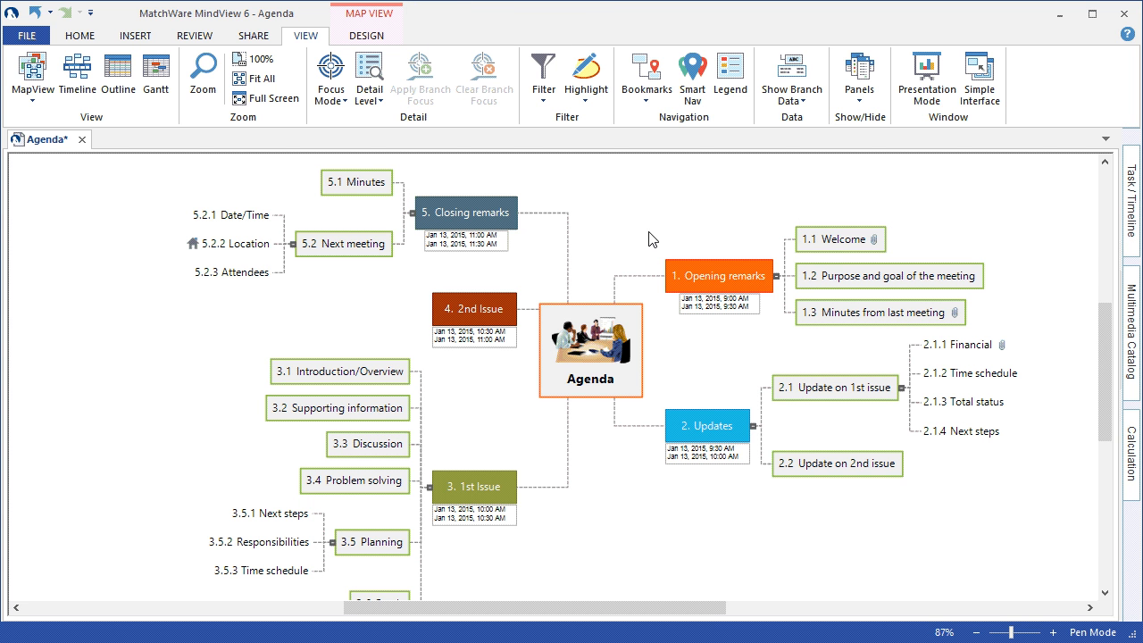
{"action": "mouse_move", "coordinate": [136, 143]}
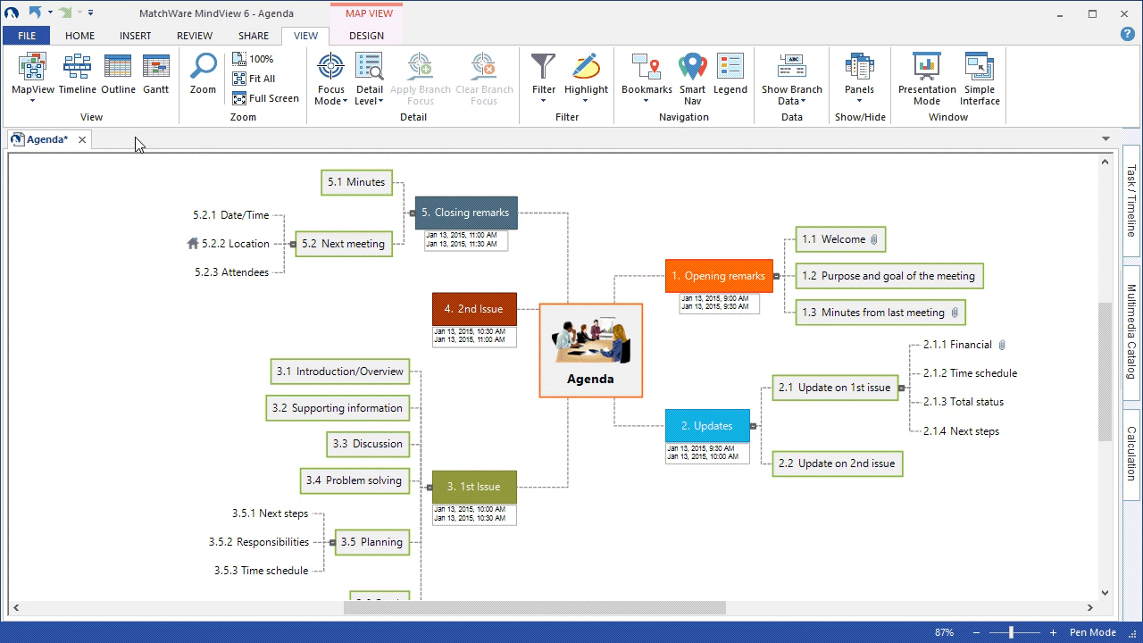
Step: Switch the map layout to Top Down, then to Left/Right
{"action": "left_click", "coordinate": [32, 76]}
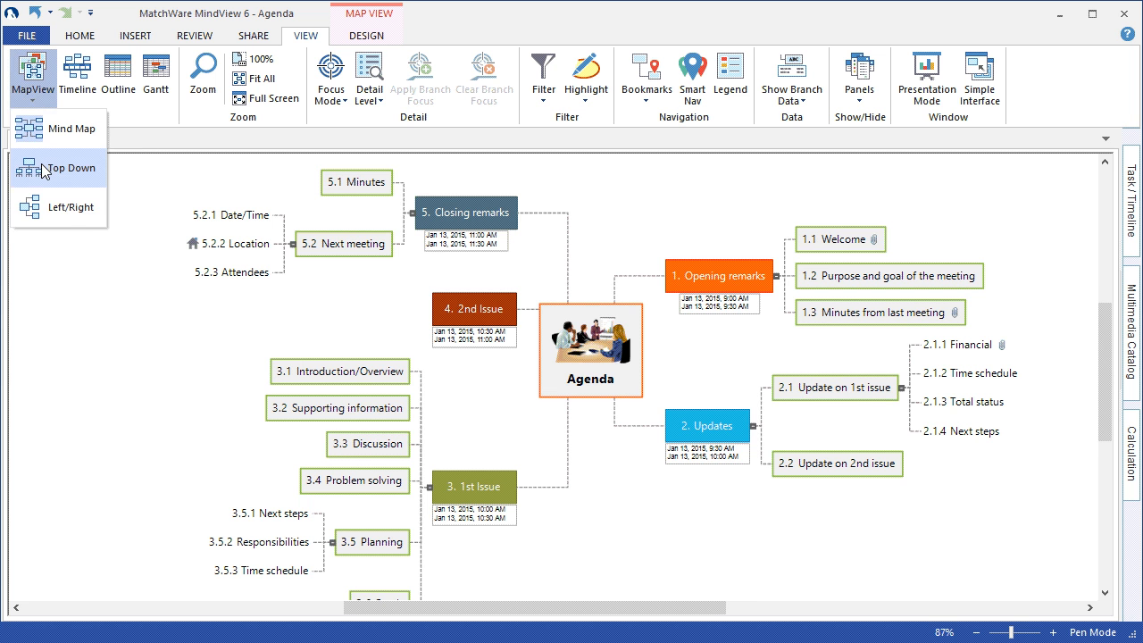
{"action": "left_click", "coordinate": [70, 167]}
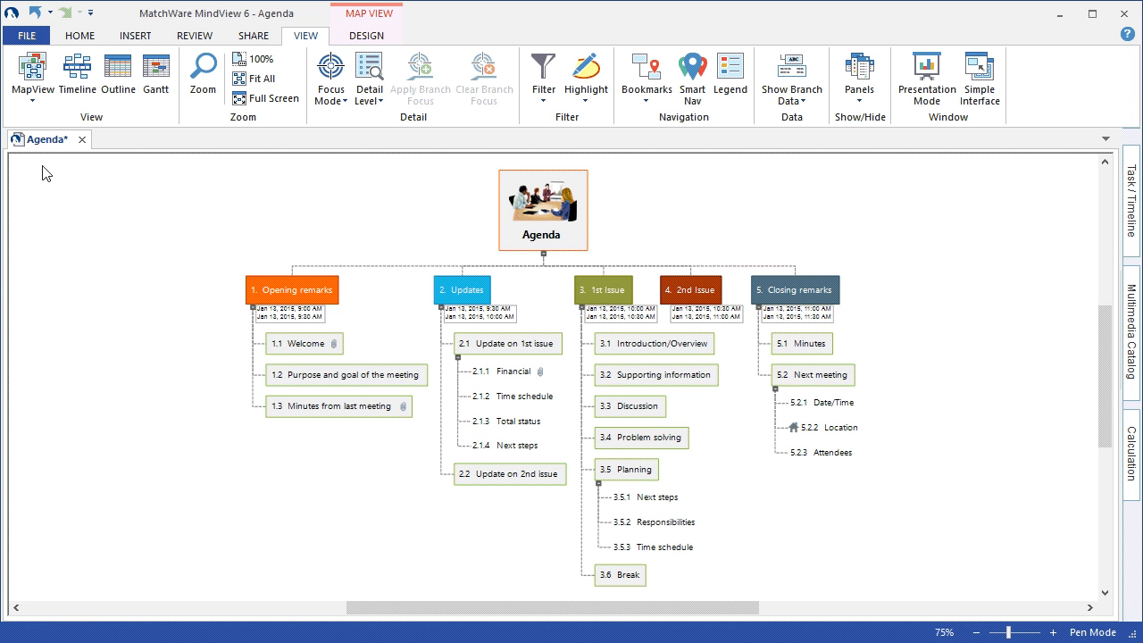
{"action": "left_click", "coordinate": [32, 76]}
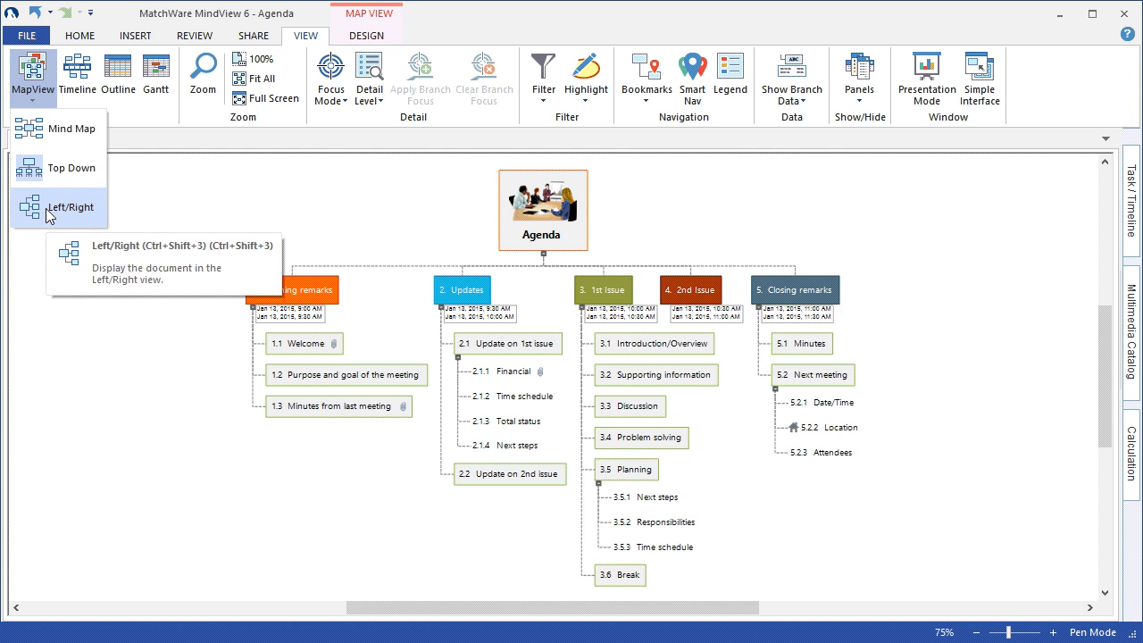
{"action": "left_click", "coordinate": [73, 207]}
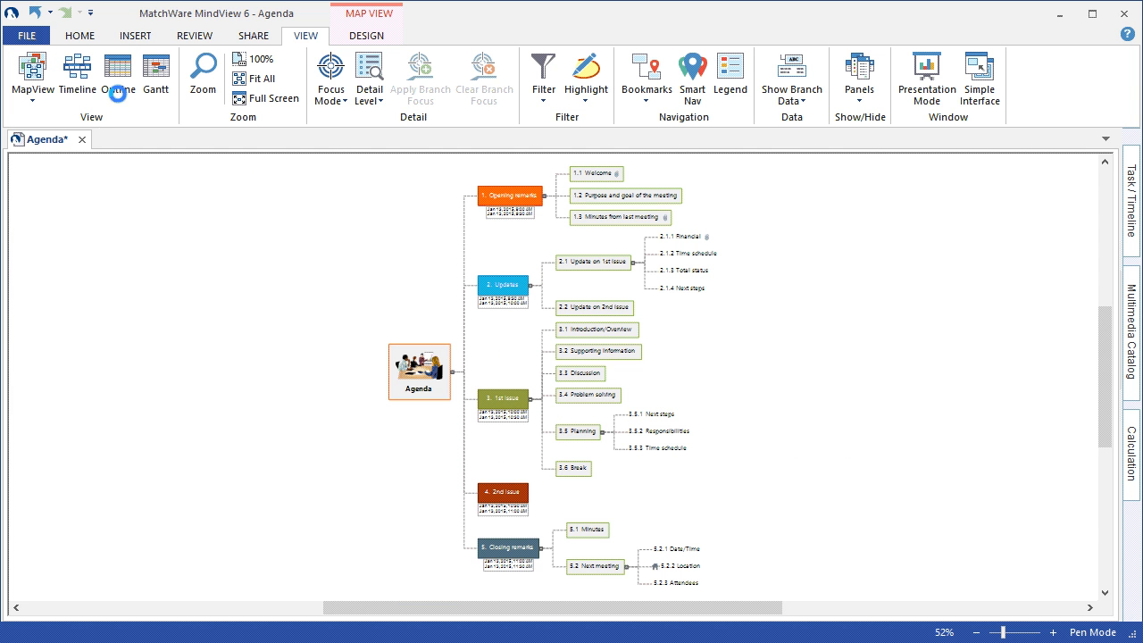
Step: Show the agenda as an outline, then as a timeline
{"action": "left_click", "coordinate": [117, 76]}
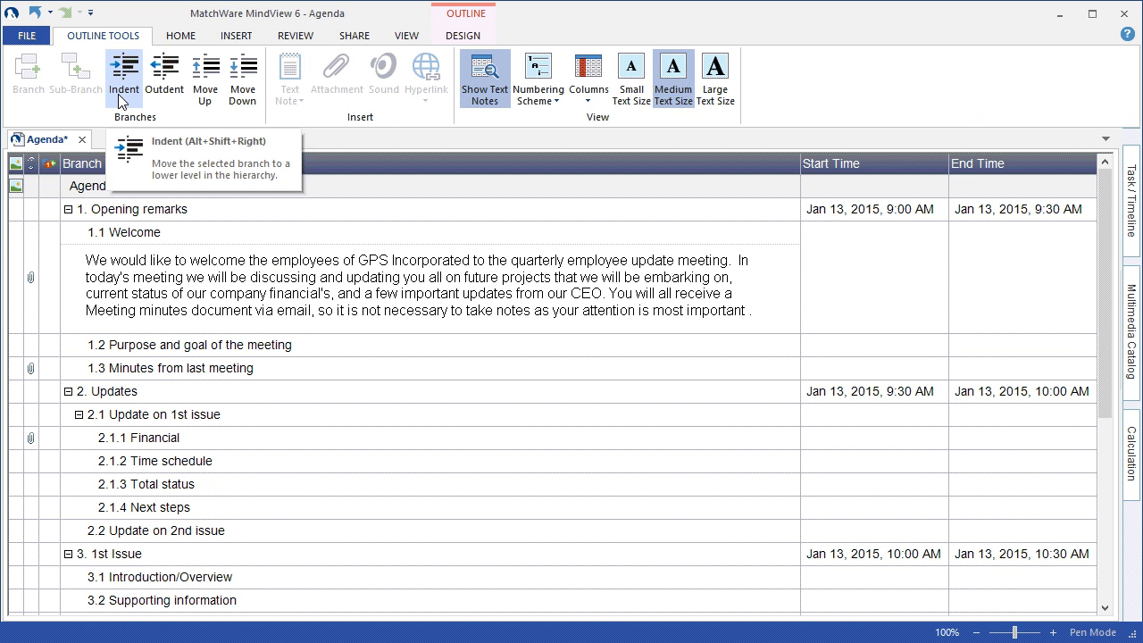
{"action": "left_click", "coordinate": [405, 35]}
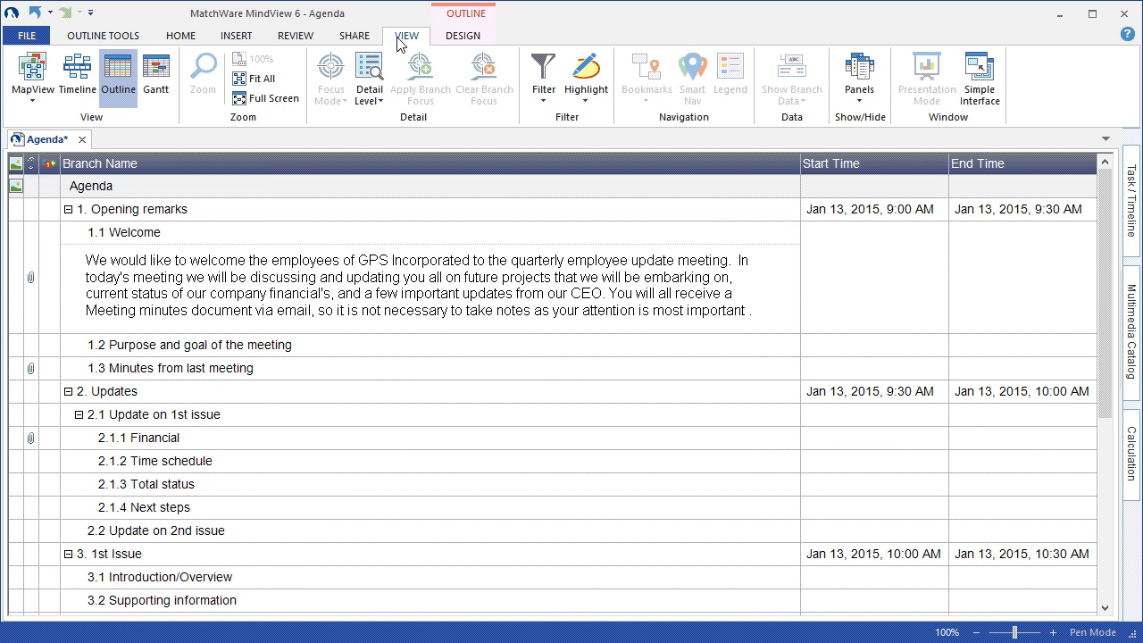
{"action": "left_click", "coordinate": [102, 35]}
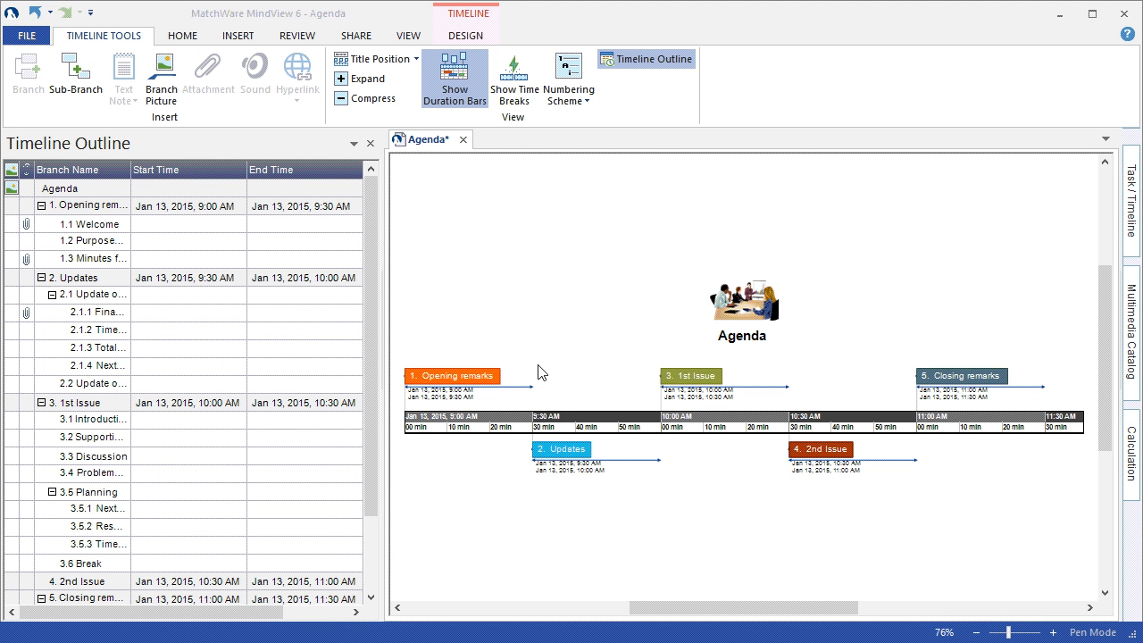
{"action": "mouse_move", "coordinate": [114, 191]}
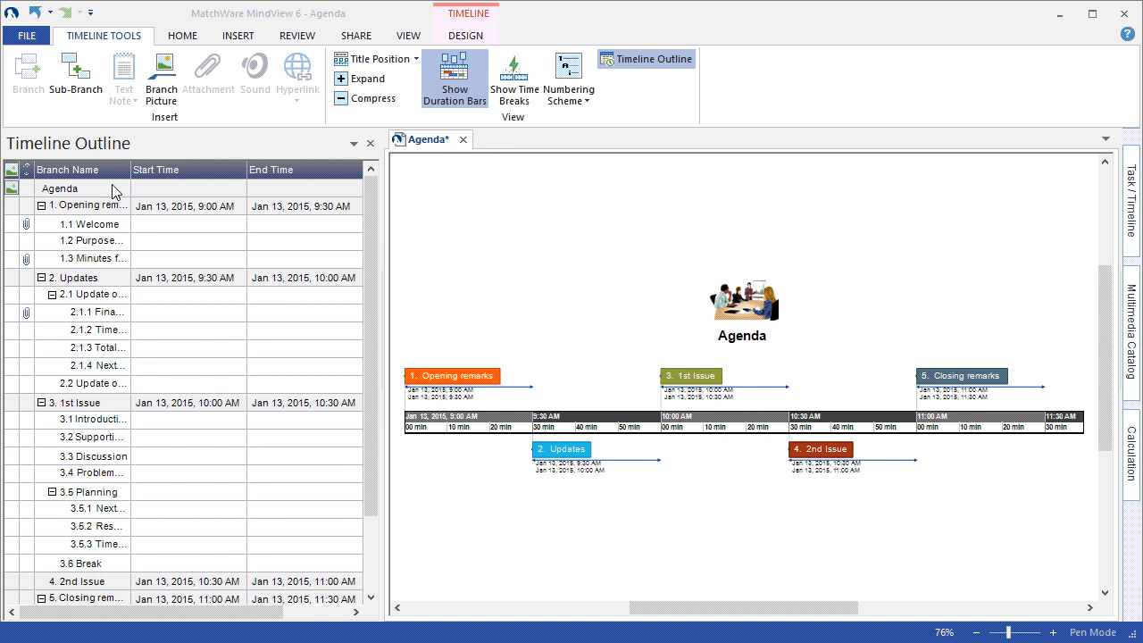
{"action": "mouse_move", "coordinate": [85, 363]}
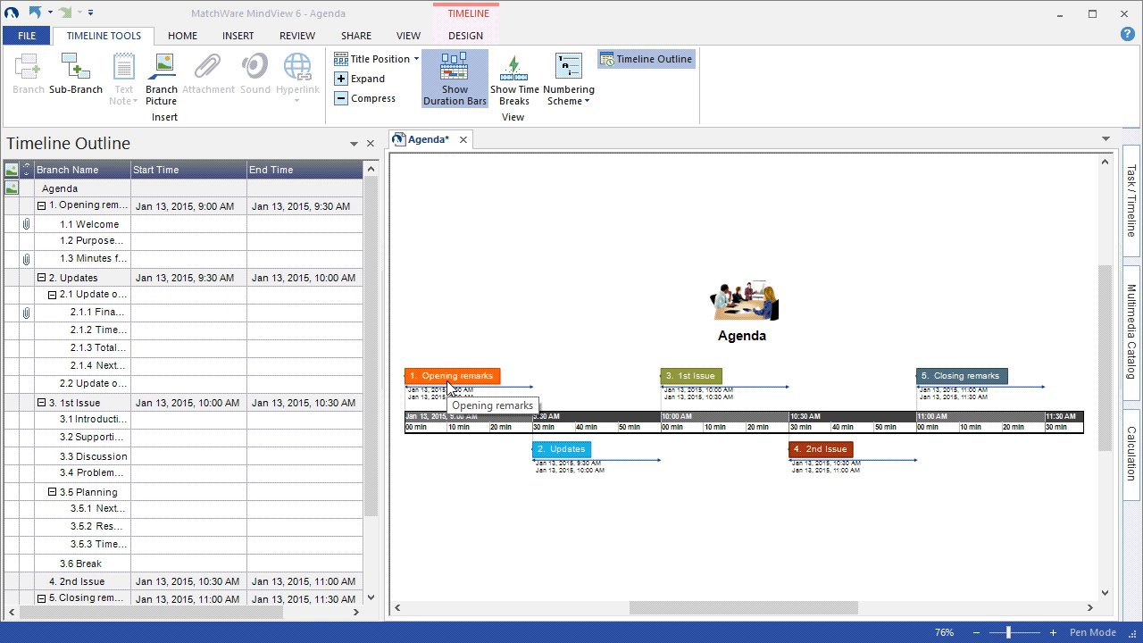
{"action": "mouse_move", "coordinate": [146, 232]}
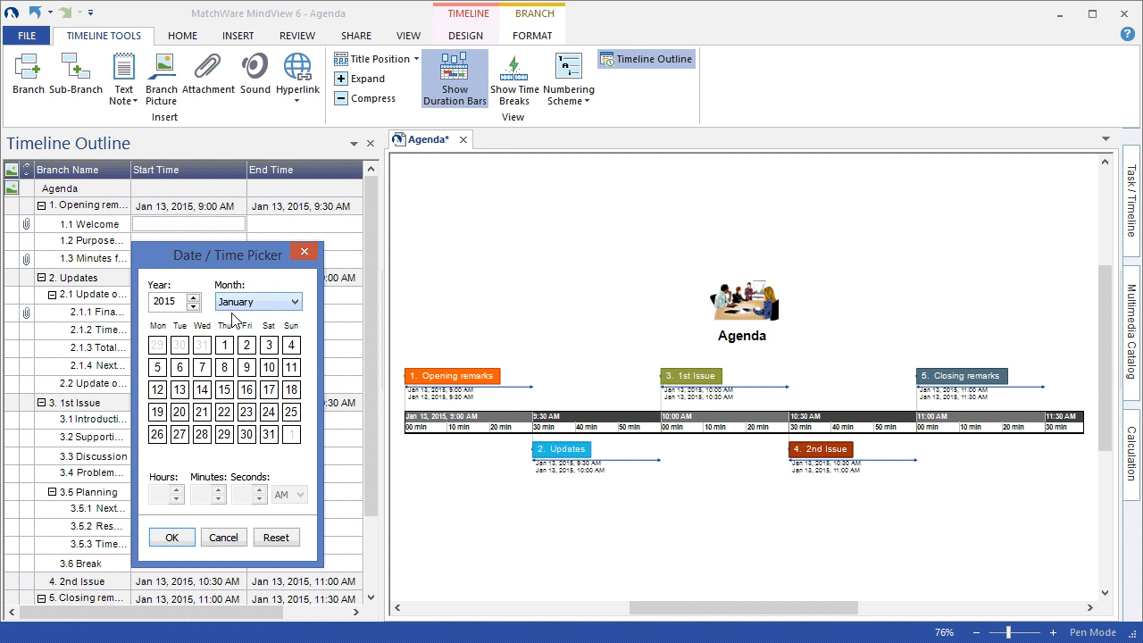
Step: Enter hour 9 for Welcome's start time in the Timeline Outline
{"action": "left_click", "coordinate": [179, 389]}
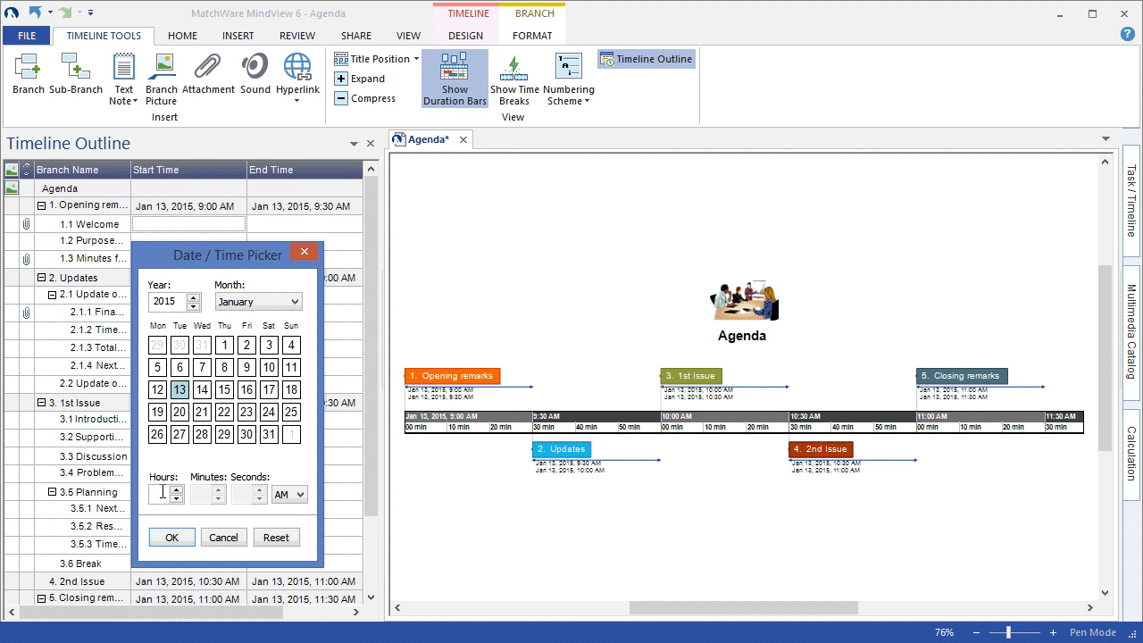
{"action": "type", "text": "9:00 AM"}
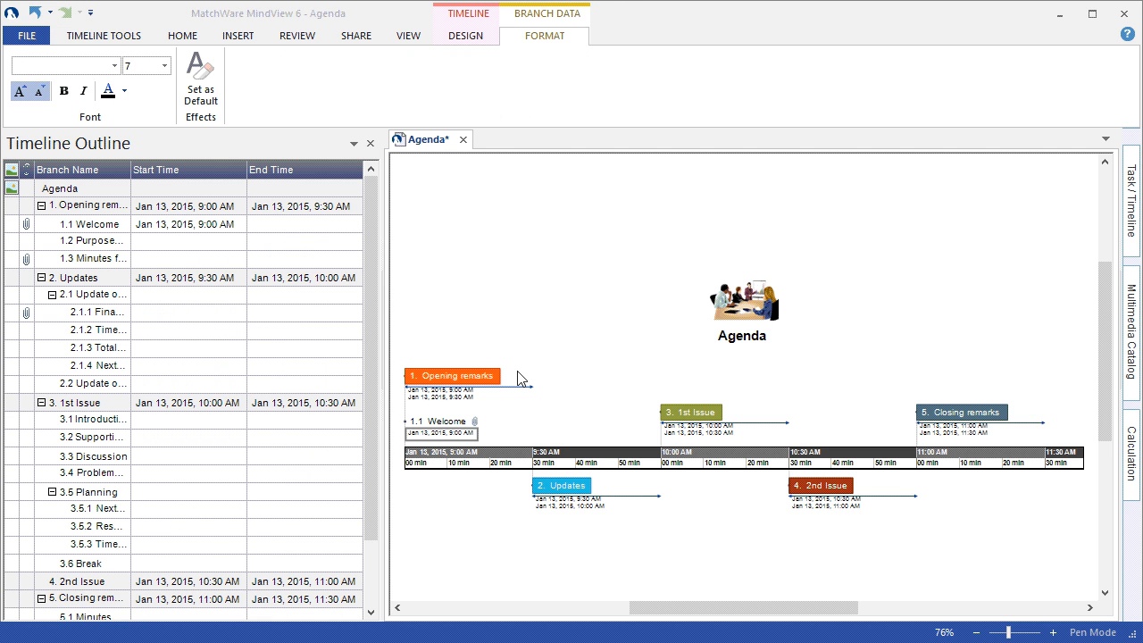
{"action": "mouse_move", "coordinate": [290, 483]}
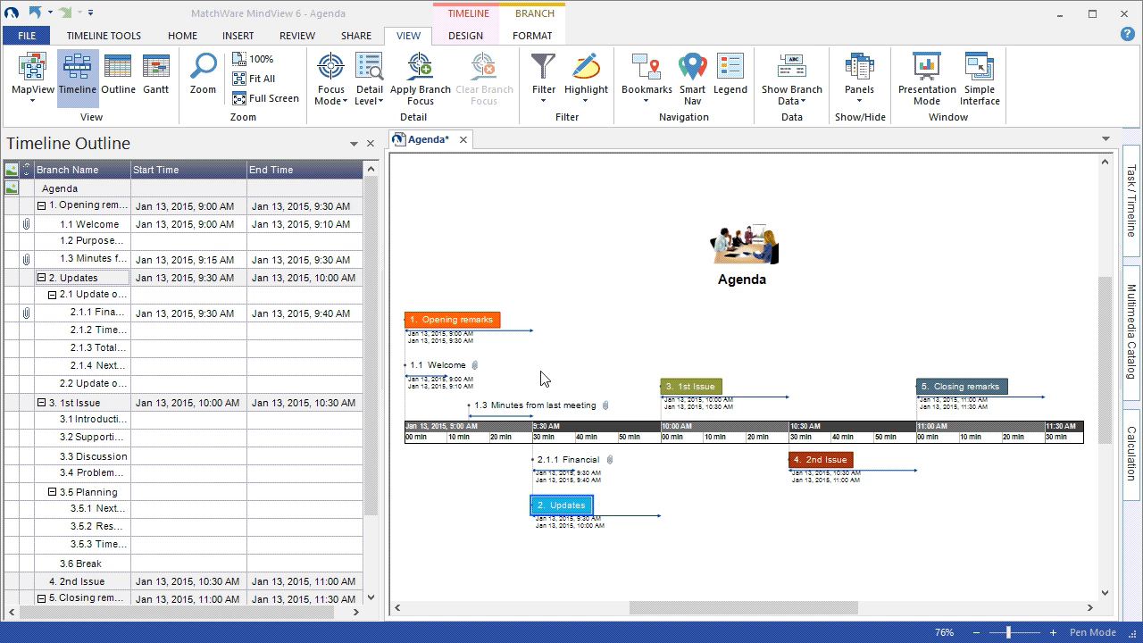
{"action": "mouse_move", "coordinate": [259, 259]}
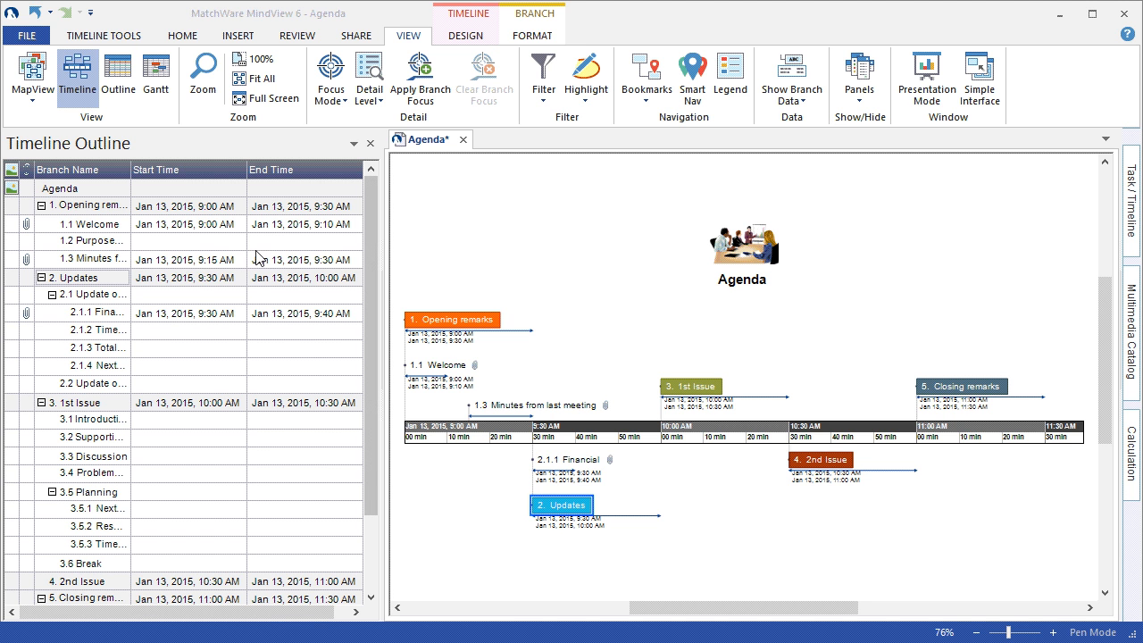
{"action": "mouse_move", "coordinate": [38, 265]}
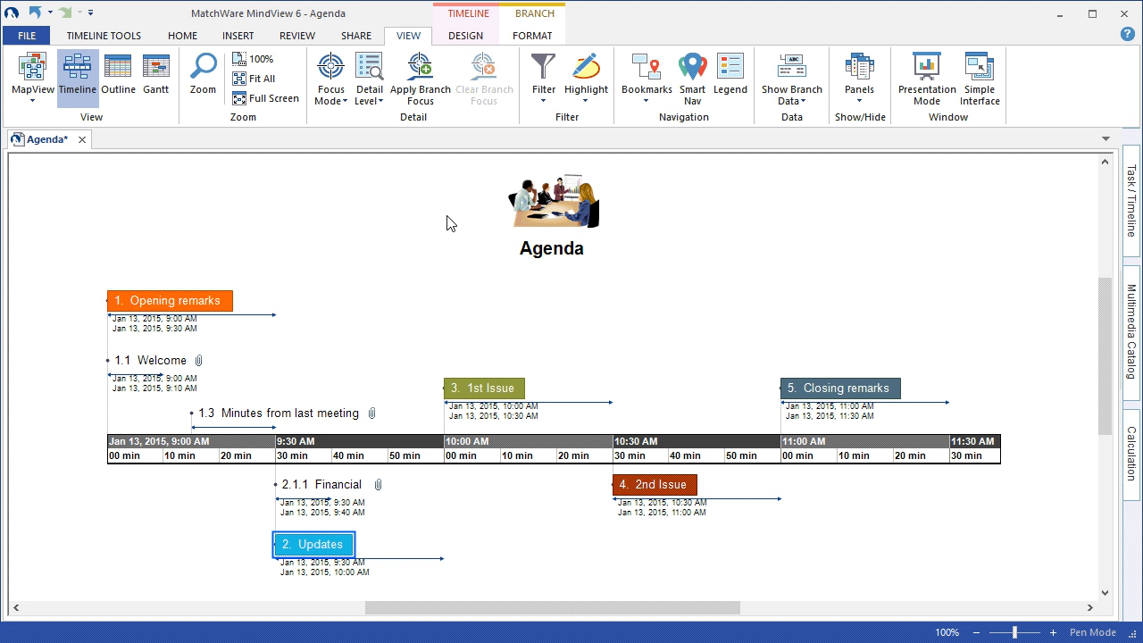
{"action": "mouse_move", "coordinate": [268, 296]}
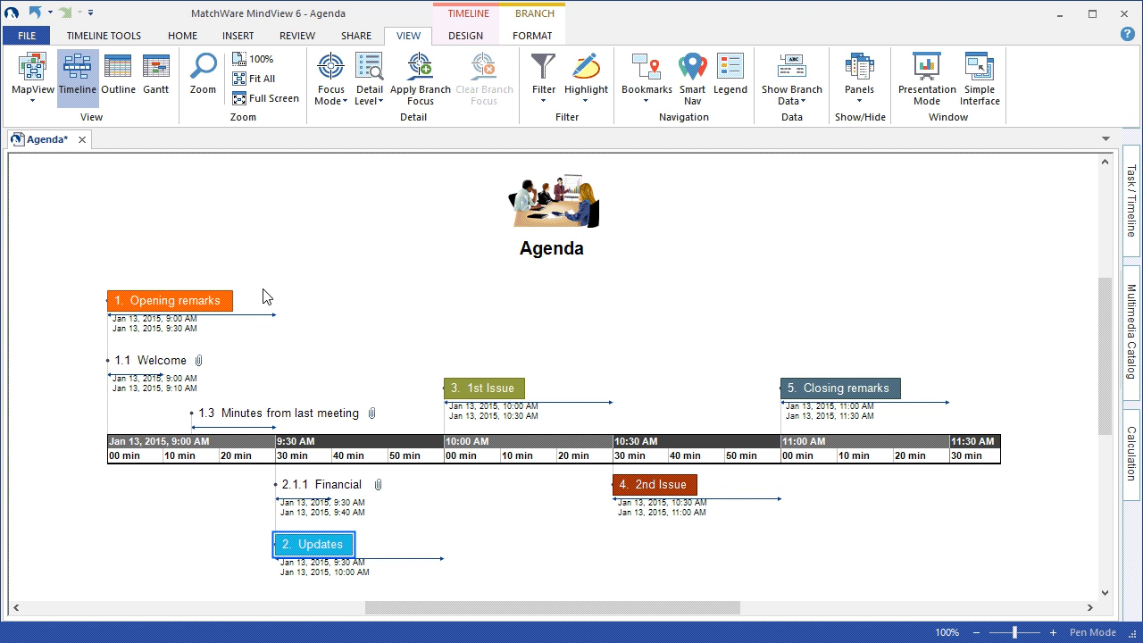
{"action": "mouse_move", "coordinate": [225, 349]}
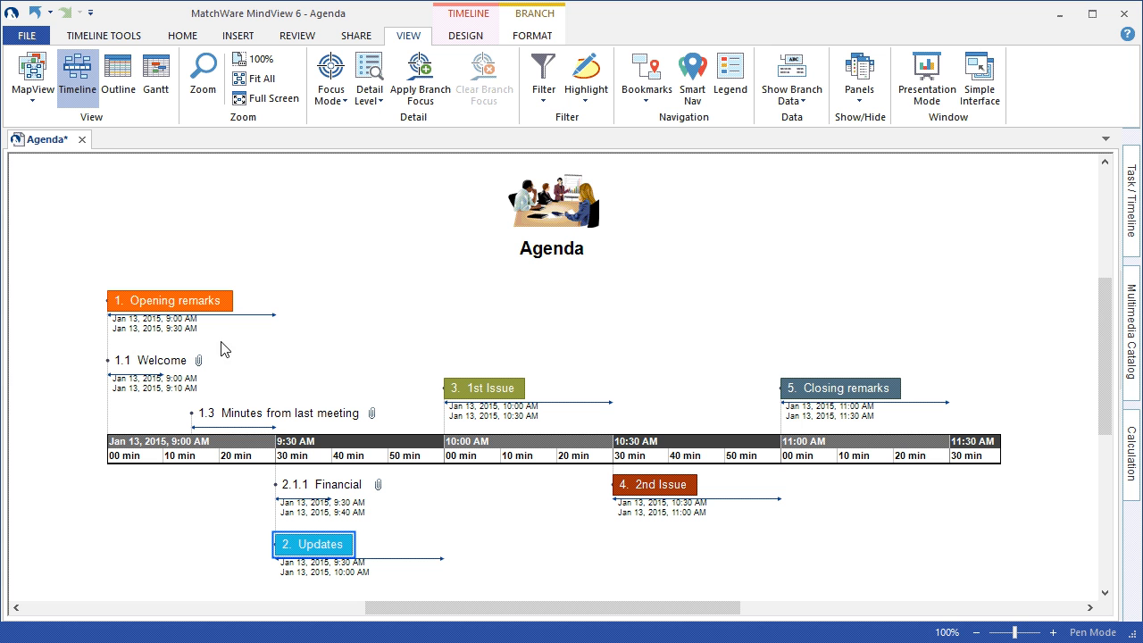
{"action": "mouse_move", "coordinate": [194, 360]}
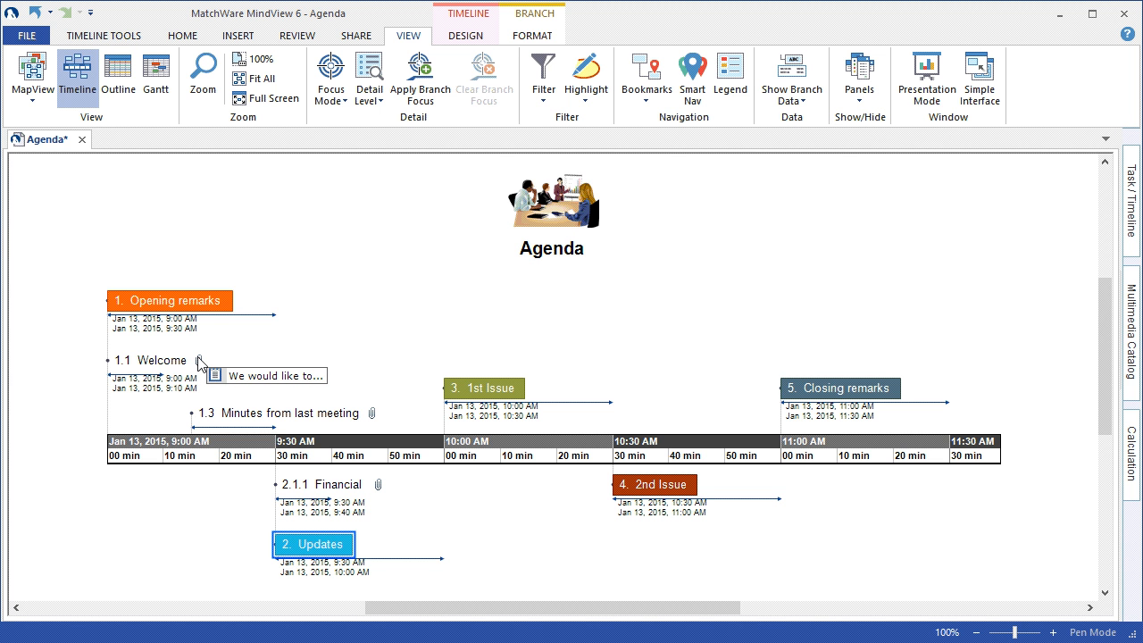
{"action": "mouse_move", "coordinate": [373, 420]}
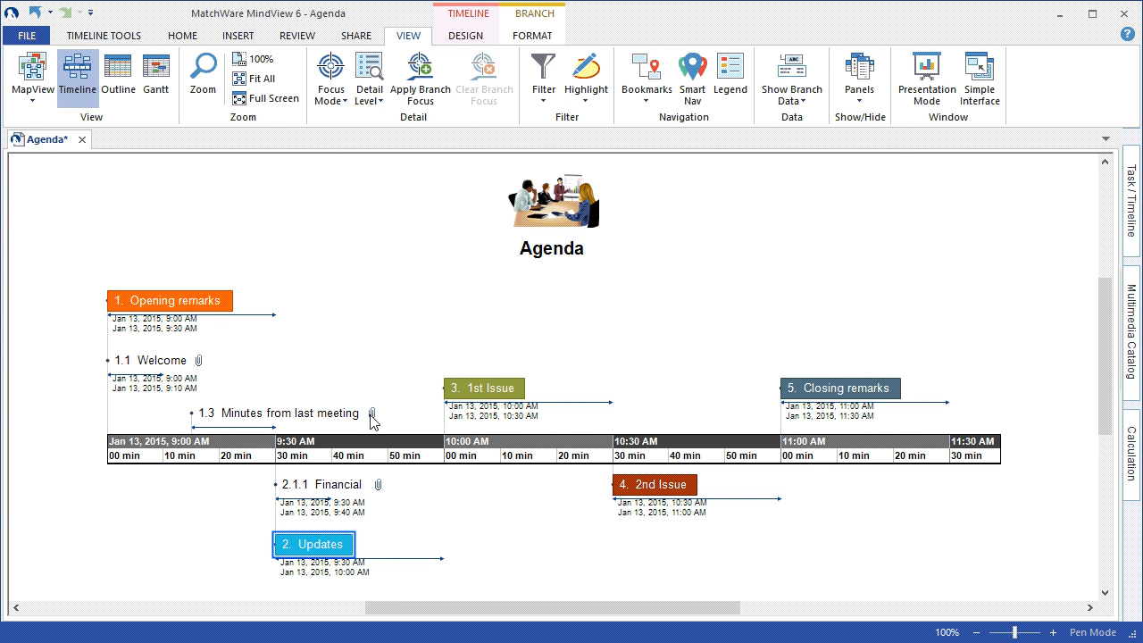
{"action": "mouse_move", "coordinate": [372, 412]}
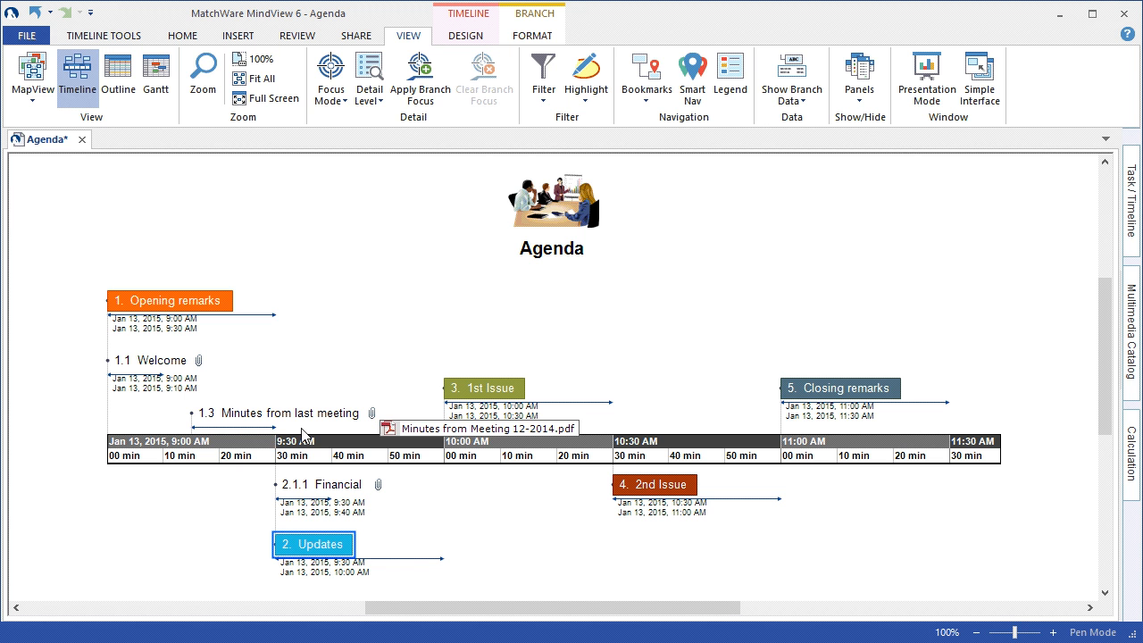
{"action": "mouse_move", "coordinate": [226, 524]}
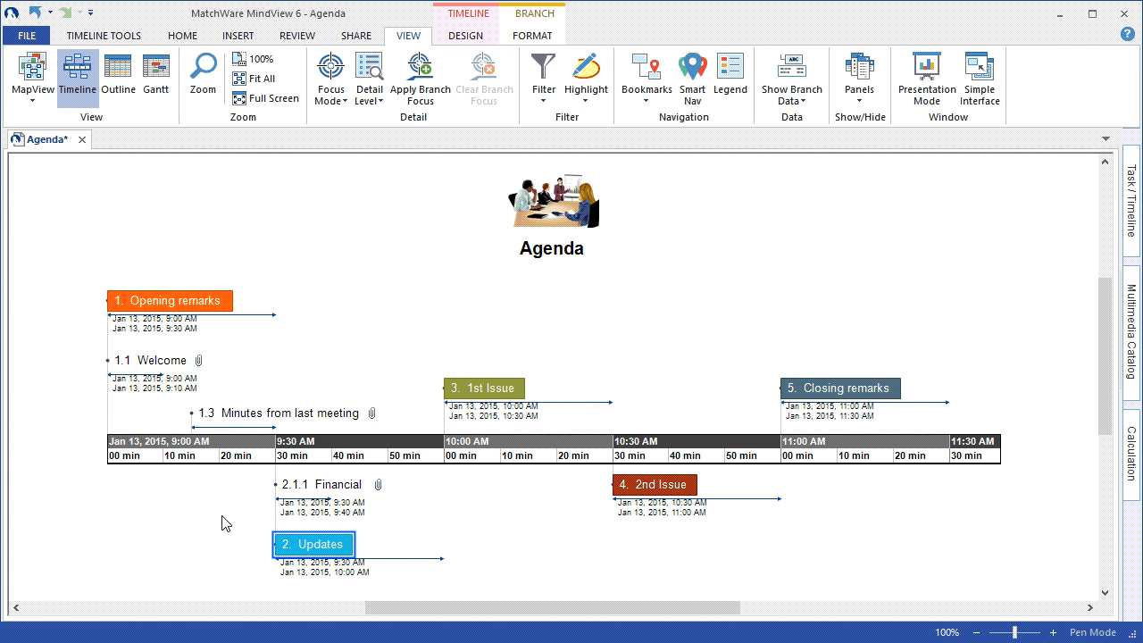
{"action": "mouse_move", "coordinate": [295, 565]}
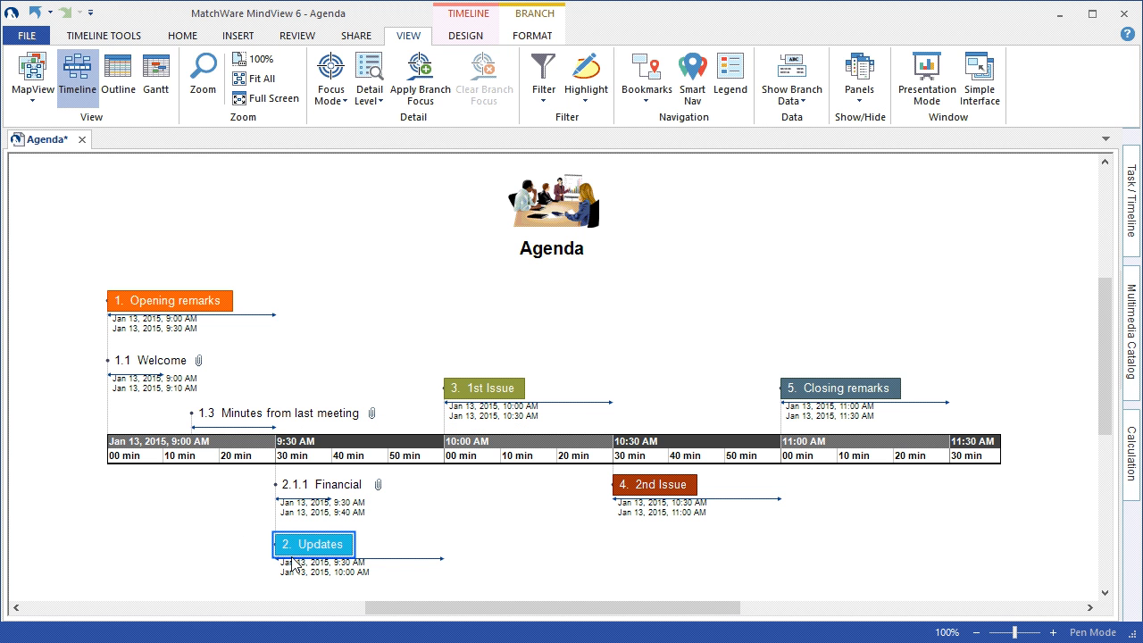
{"action": "mouse_move", "coordinate": [295, 560]}
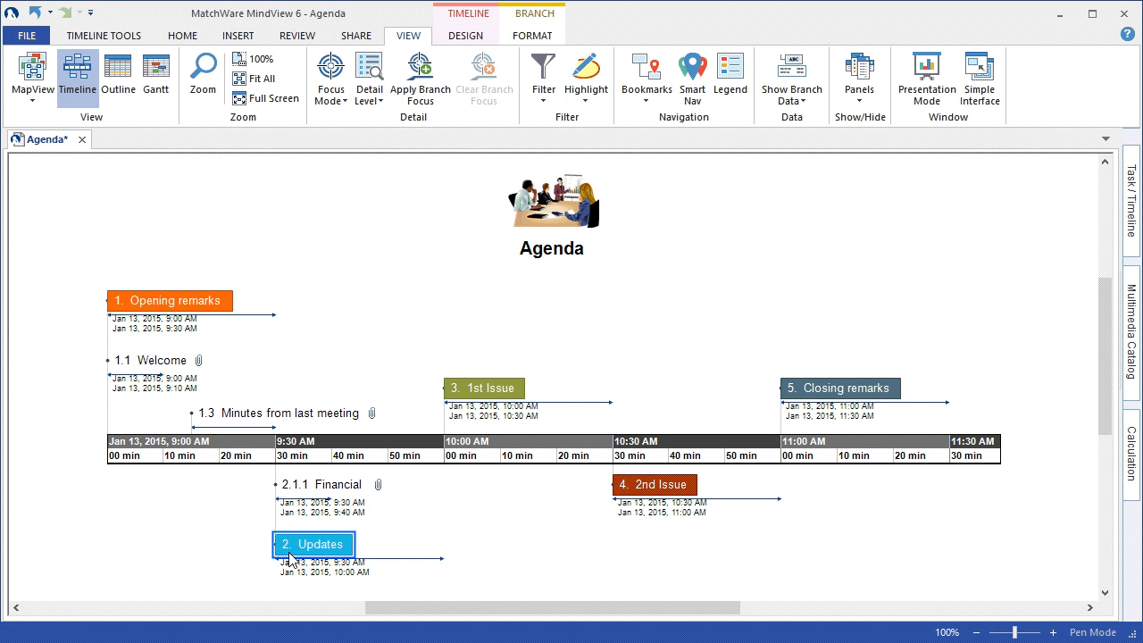
Step: Select Updates, close the empty text note pane, and scroll down
{"action": "left_click", "coordinate": [181, 34]}
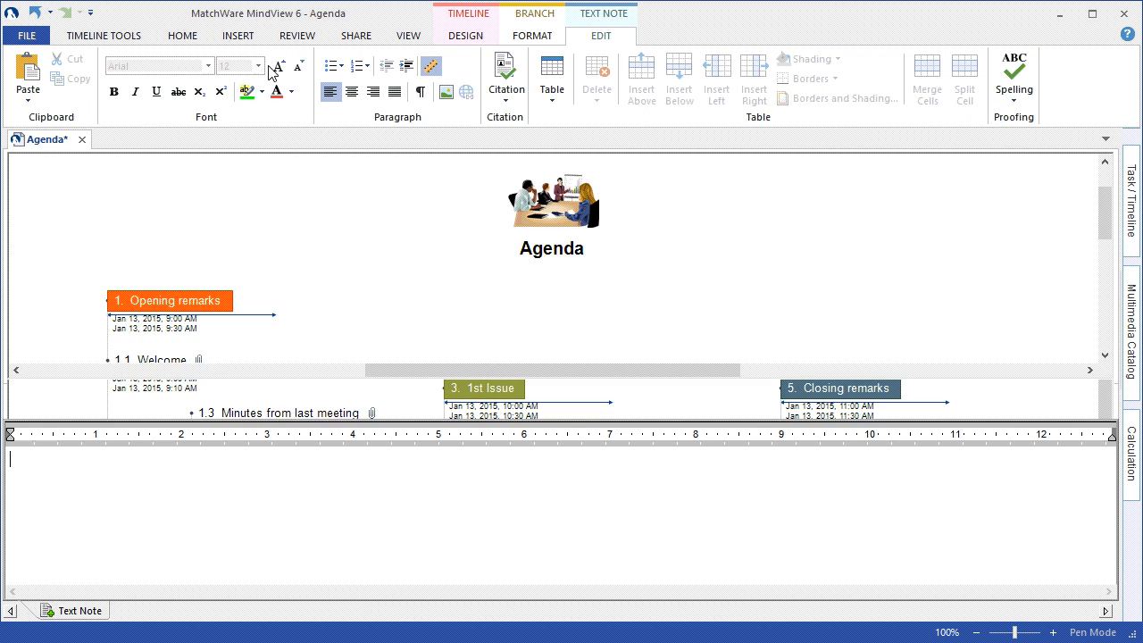
{"action": "left_click", "coordinate": [362, 344]}
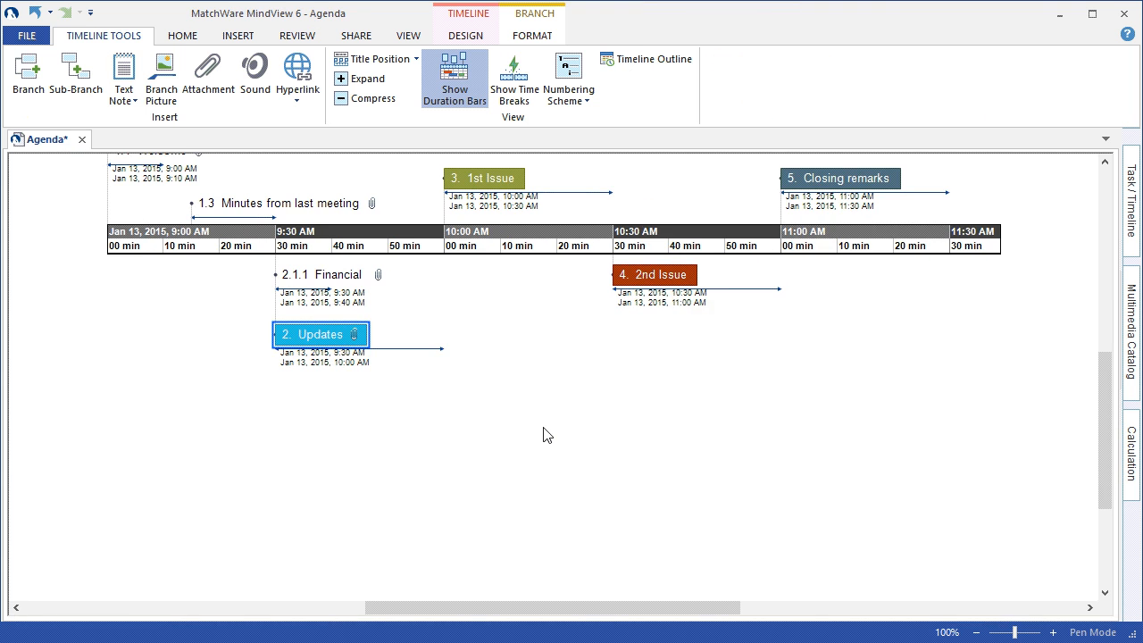
{"action": "scroll", "scroll_direction": "down", "scroll_amount": 3}
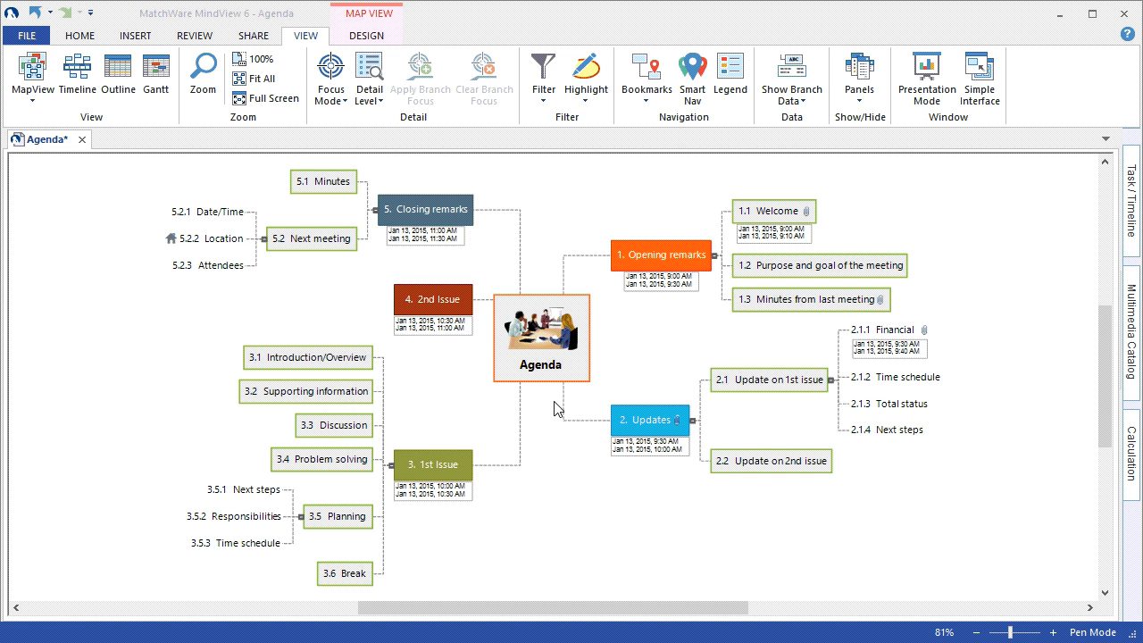
{"action": "mouse_move", "coordinate": [503, 406]}
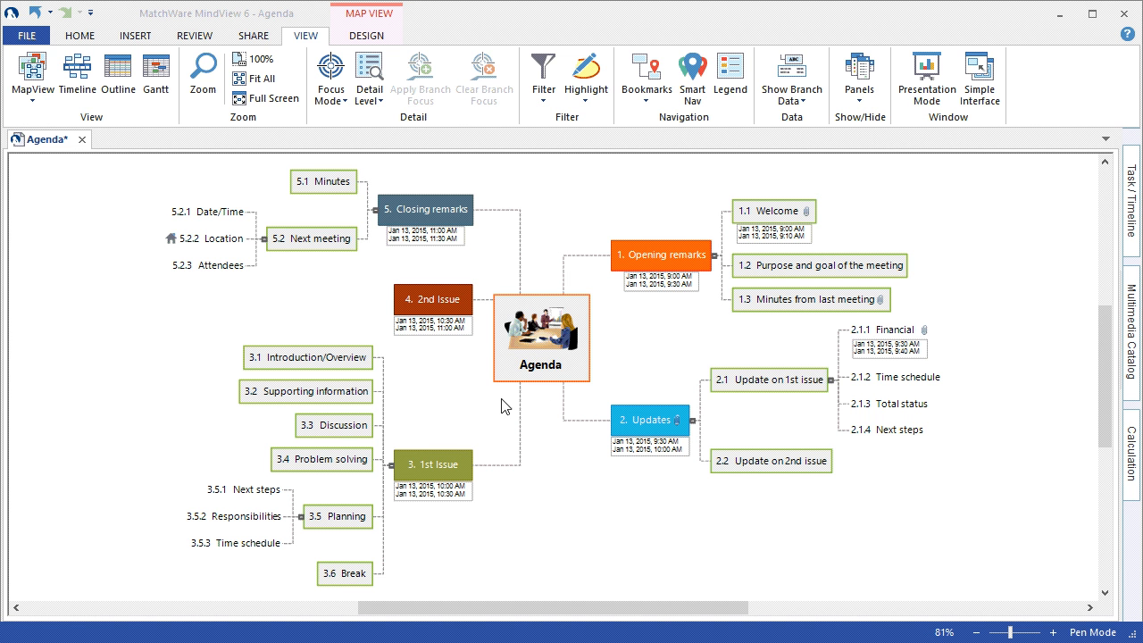
{"action": "mouse_move", "coordinate": [185, 287]}
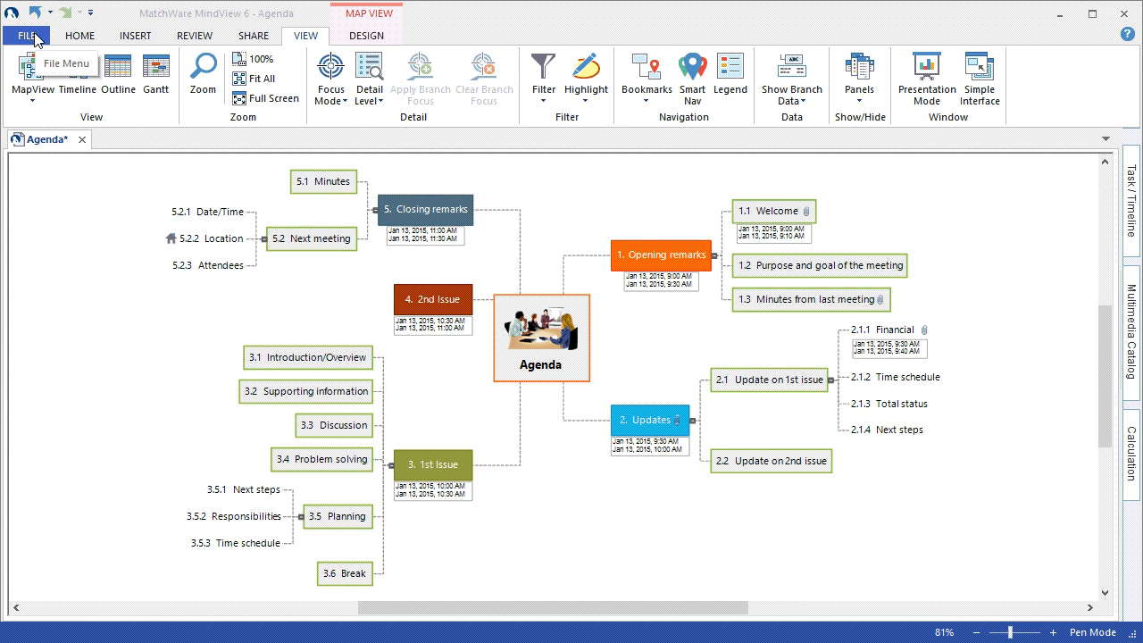
Step: Open the File backstage view
{"action": "left_click", "coordinate": [26, 34]}
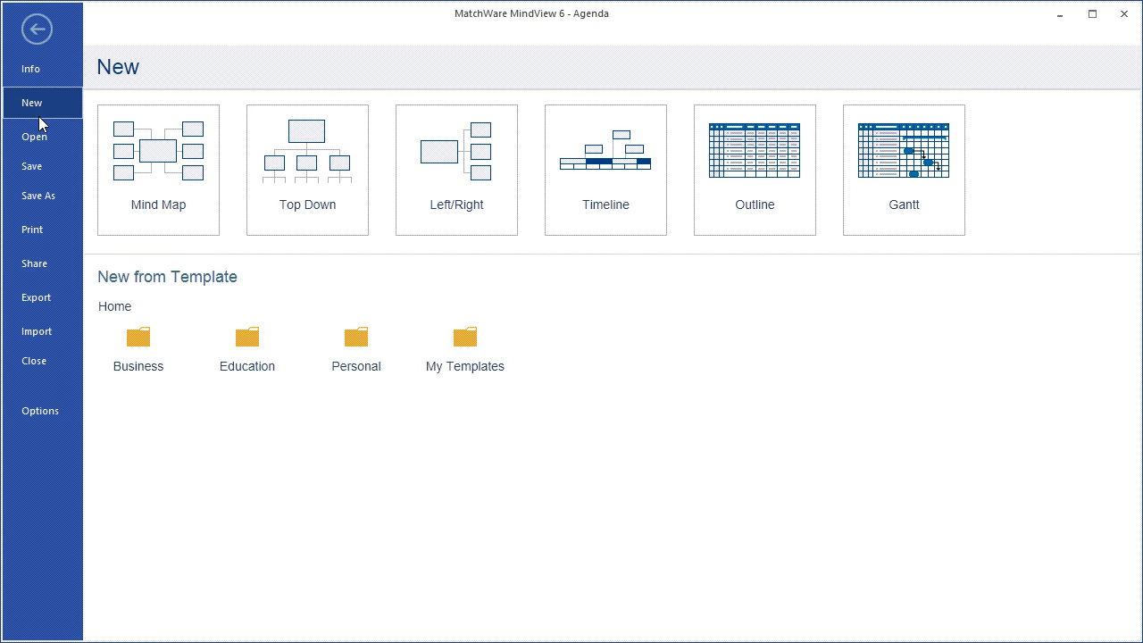
{"action": "mouse_move", "coordinate": [43, 264]}
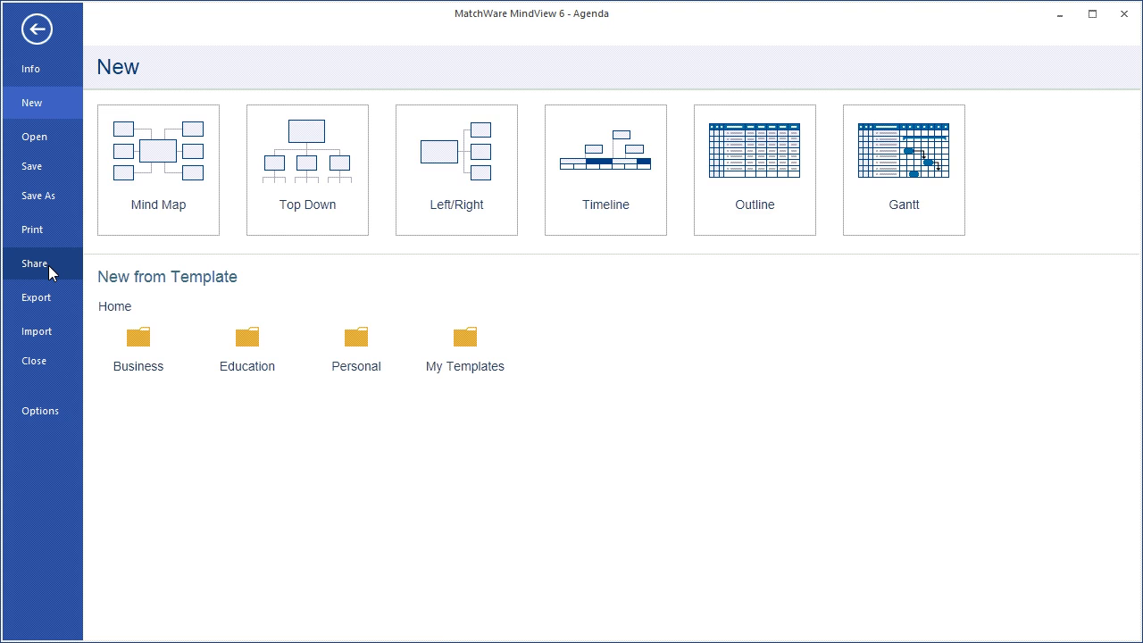
Step: Go to Export > Microsoft Word and choose Advanced Word Export
{"action": "left_click", "coordinate": [35, 263]}
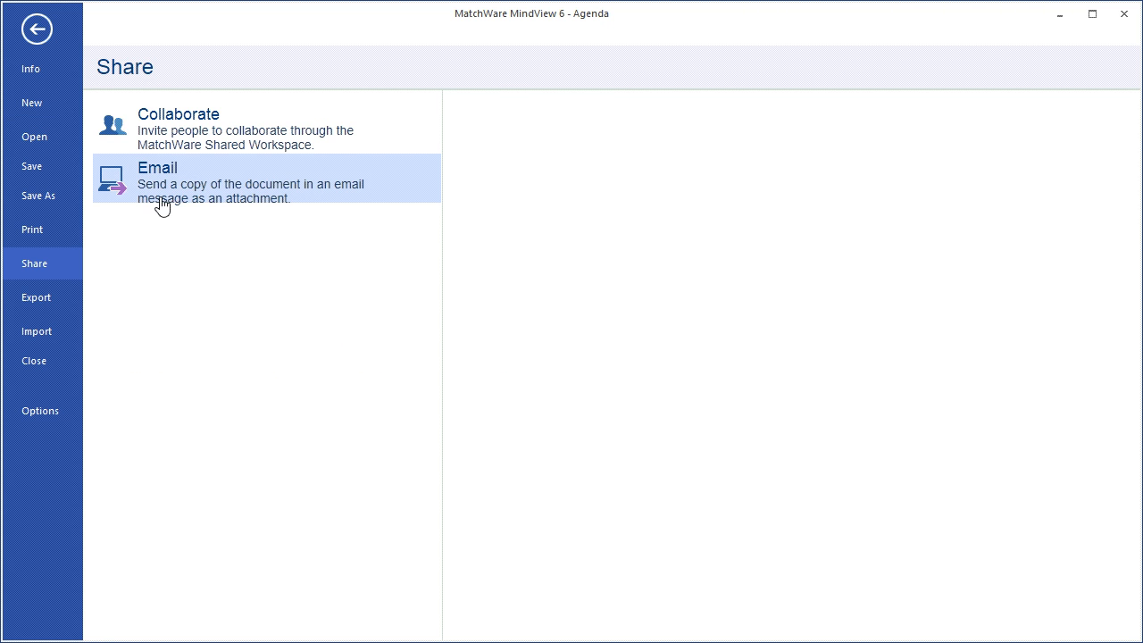
{"action": "mouse_move", "coordinate": [176, 194]}
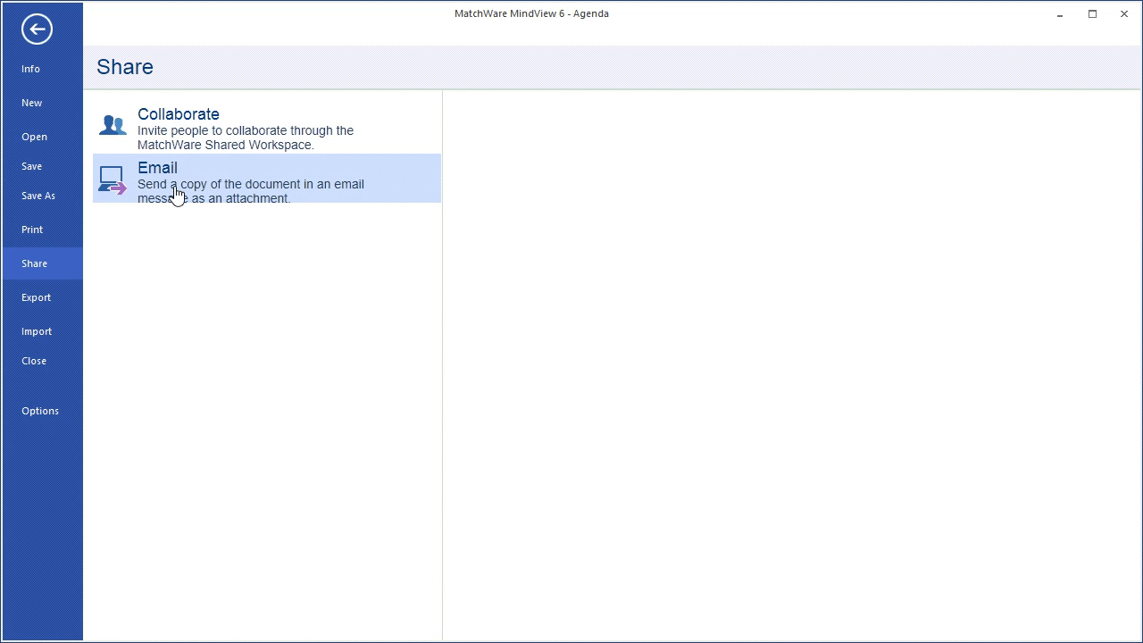
{"action": "mouse_move", "coordinate": [39, 297]}
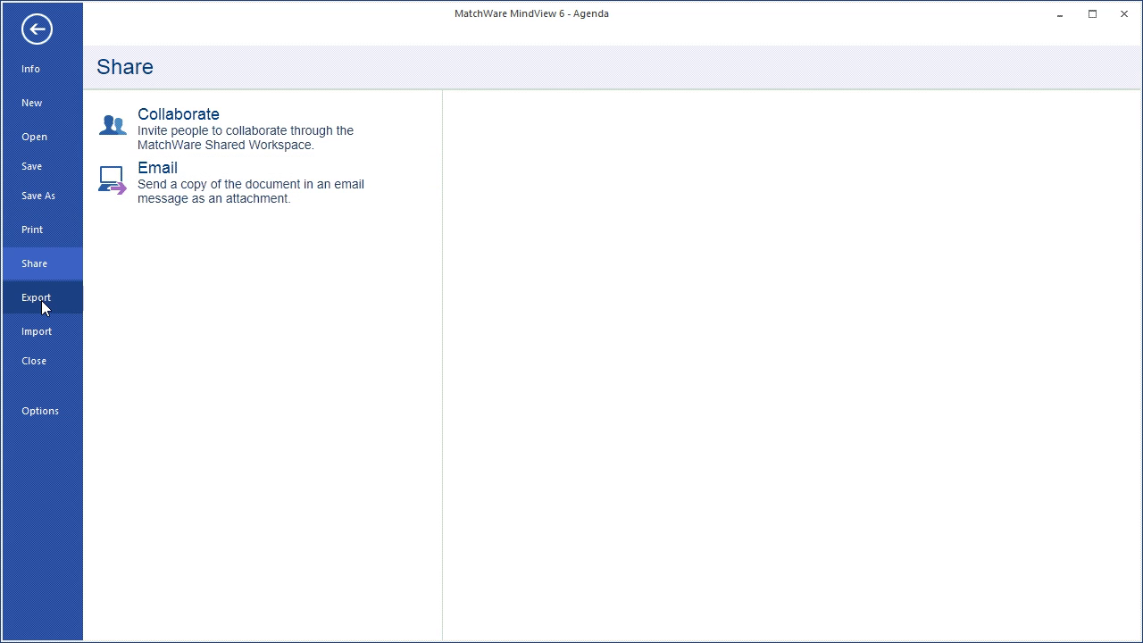
{"action": "left_click", "coordinate": [36, 297]}
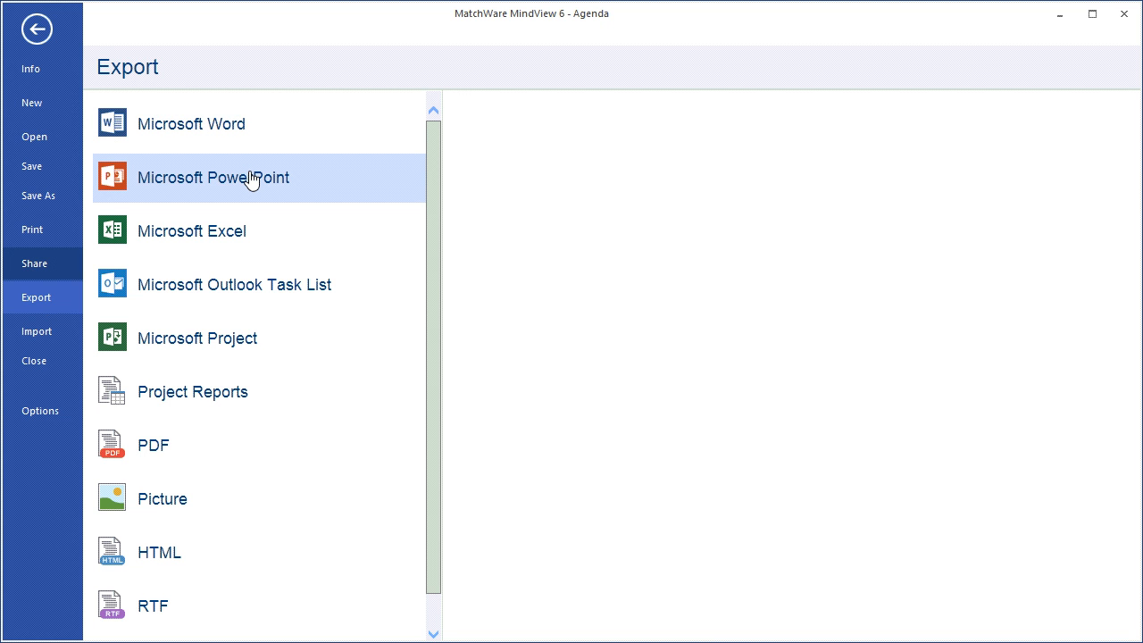
{"action": "mouse_move", "coordinate": [177, 447]}
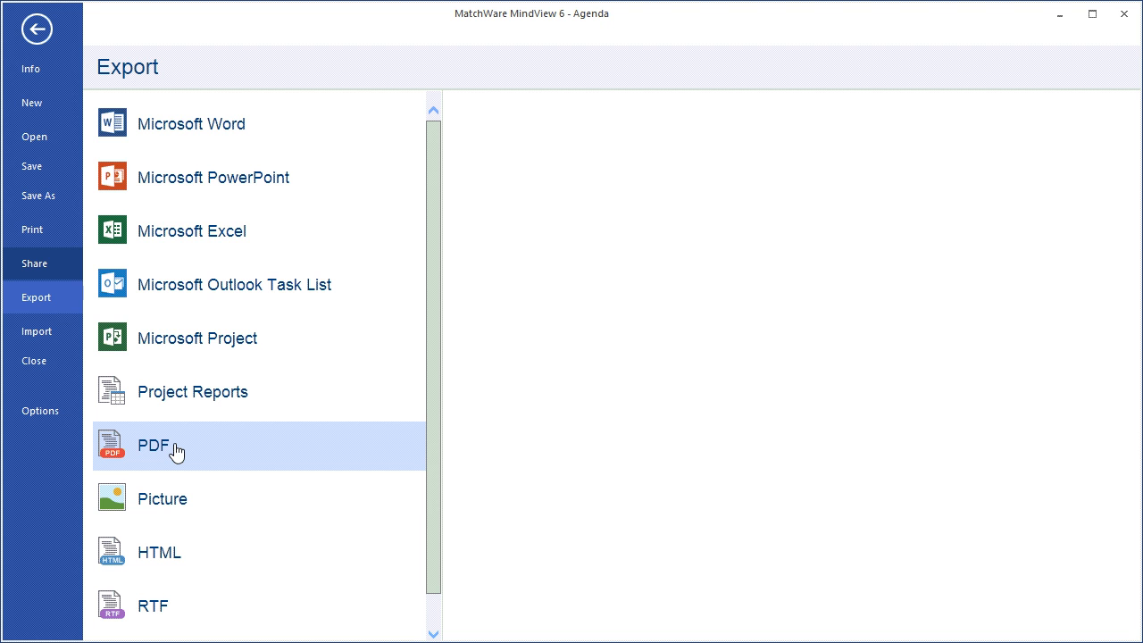
{"action": "mouse_move", "coordinate": [246, 123]}
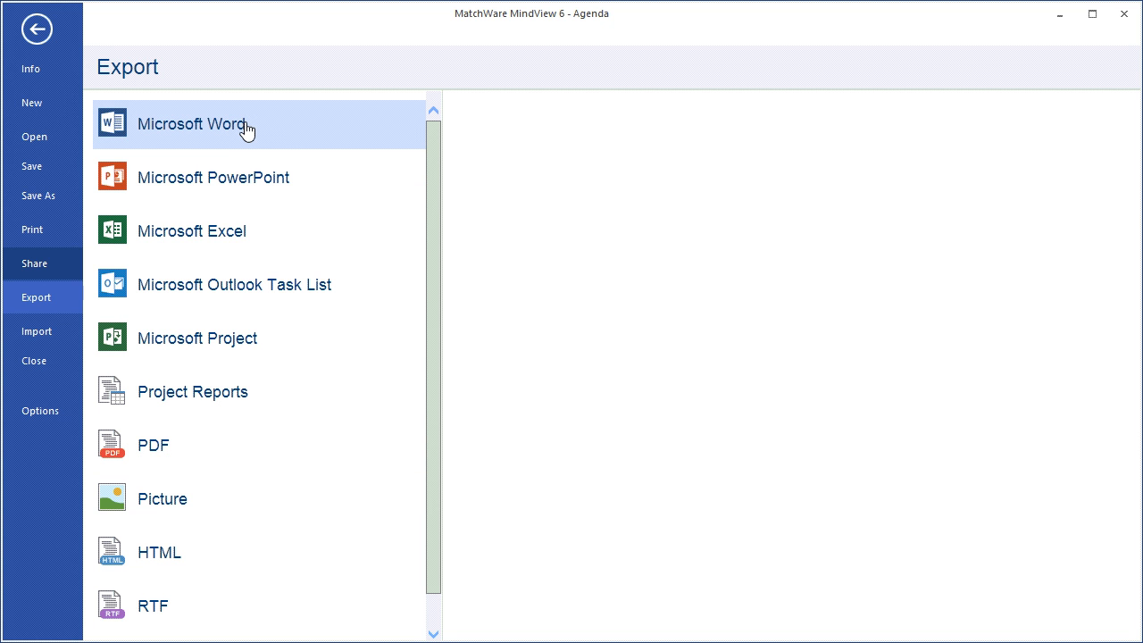
{"action": "left_click", "coordinate": [190, 123]}
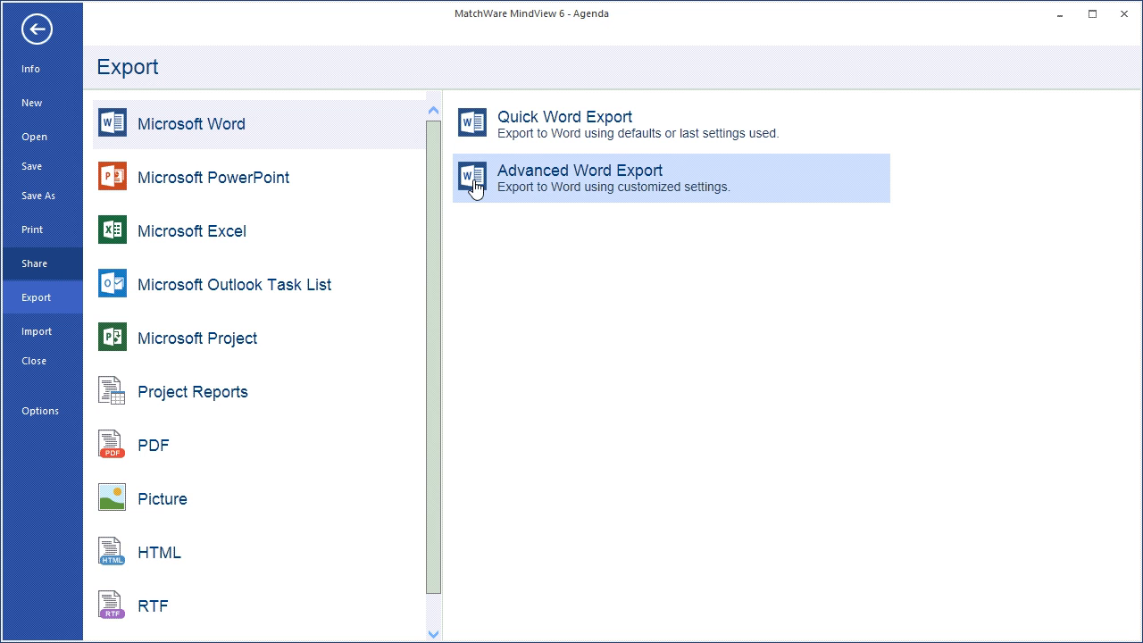
{"action": "left_click", "coordinate": [579, 178]}
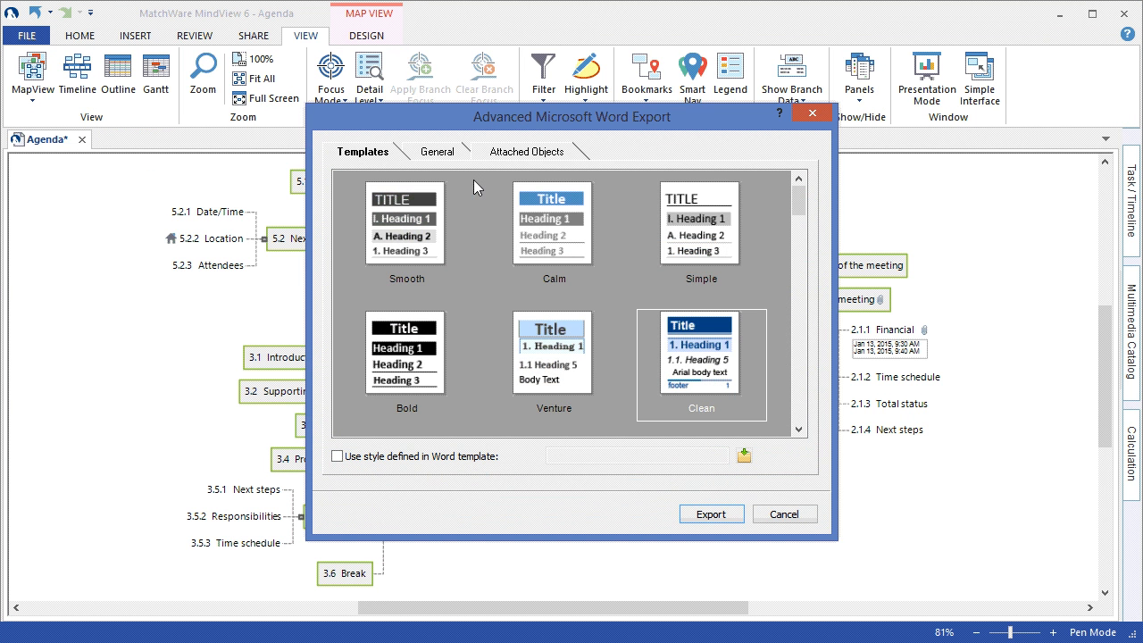
{"action": "mouse_move", "coordinate": [633, 320]}
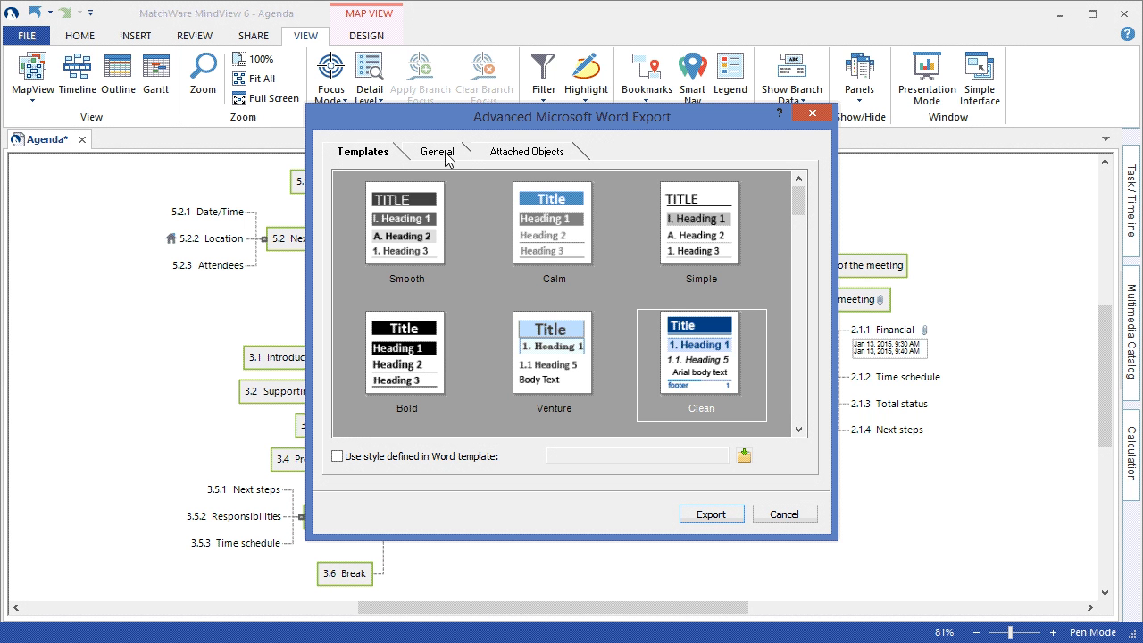
Step: Tick Dates on the General tab and export the agenda to Word
{"action": "left_click", "coordinate": [437, 151]}
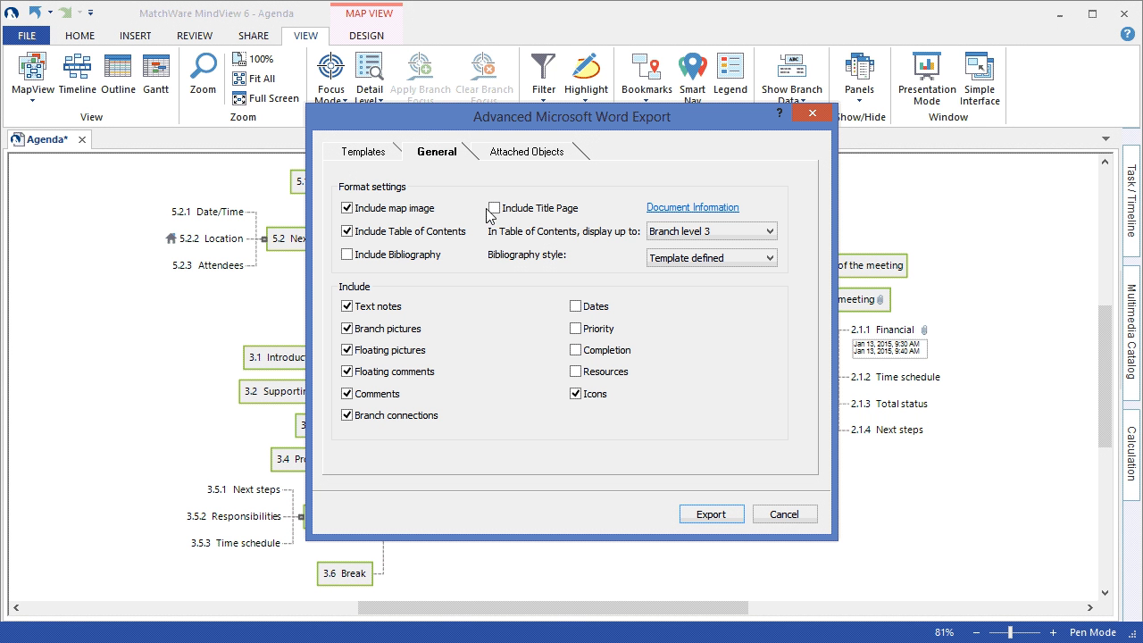
{"action": "left_click", "coordinate": [576, 306]}
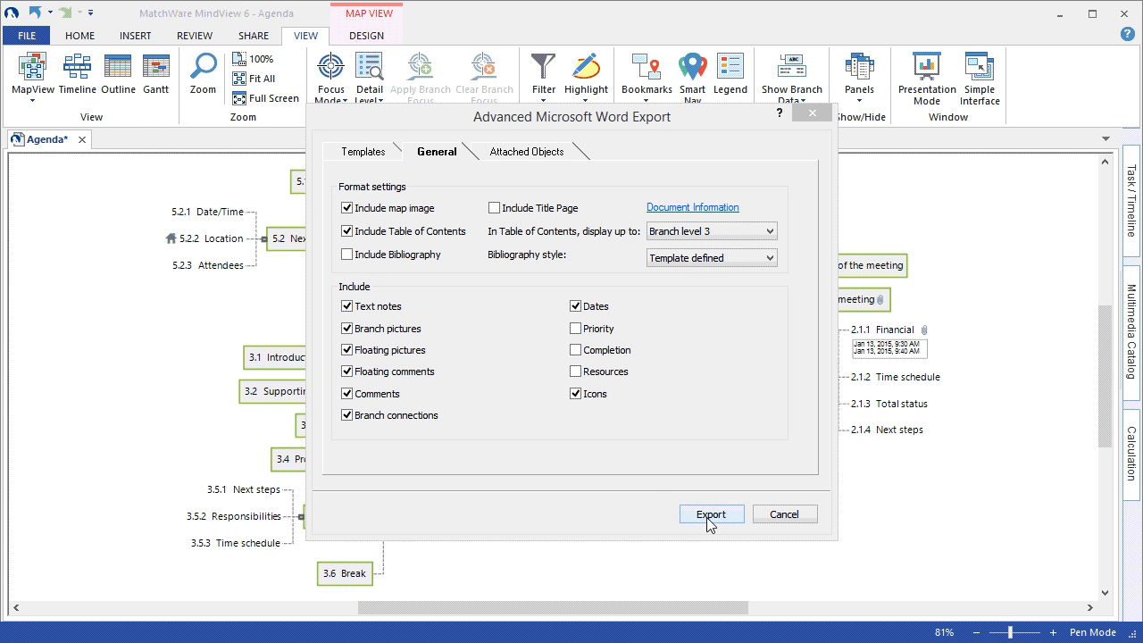
{"action": "left_click", "coordinate": [711, 513]}
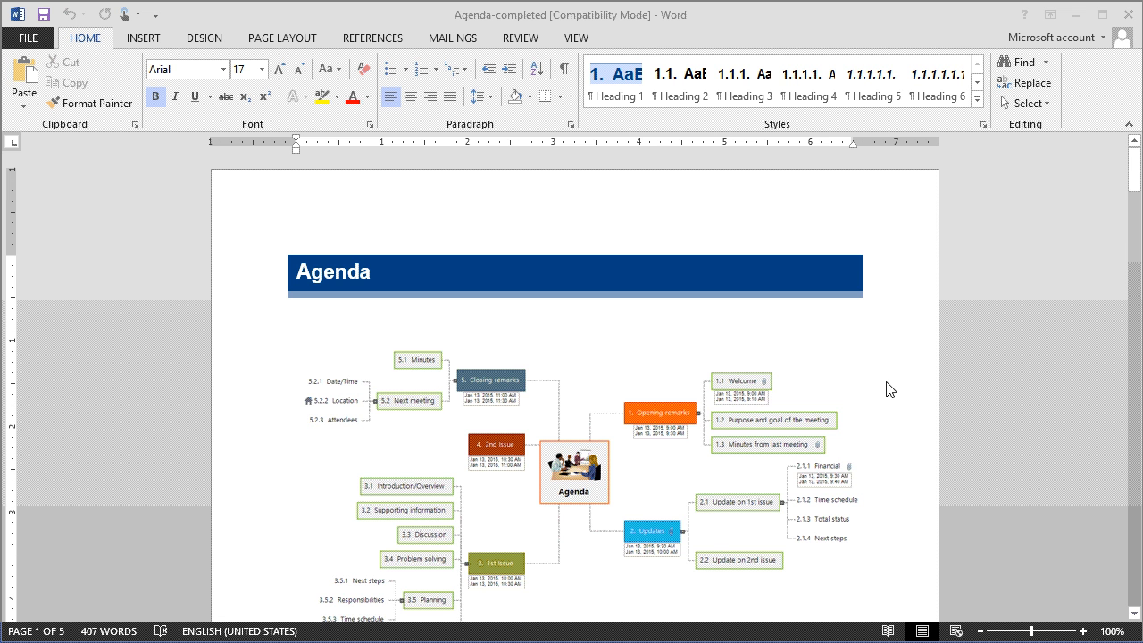
Step: Scroll through the exported Word agenda past the map image, table of contents and dated items like Opening remarks and Updates
{"action": "scroll", "scroll_direction": "down", "scroll_amount": 3}
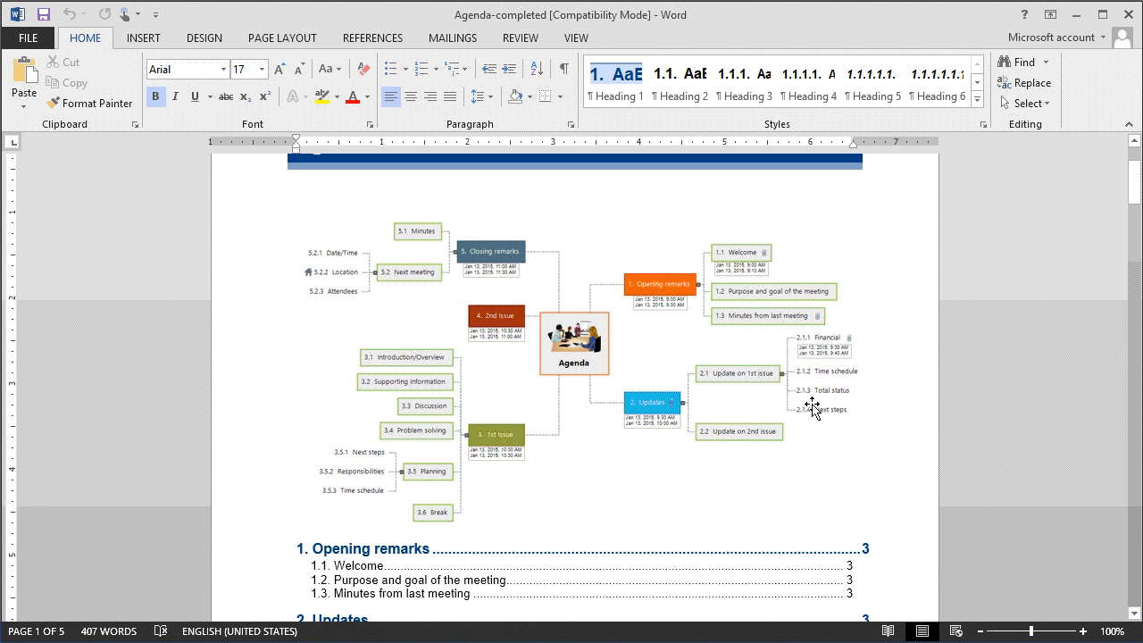
{"action": "scroll", "scroll_direction": "down", "scroll_amount": 3}
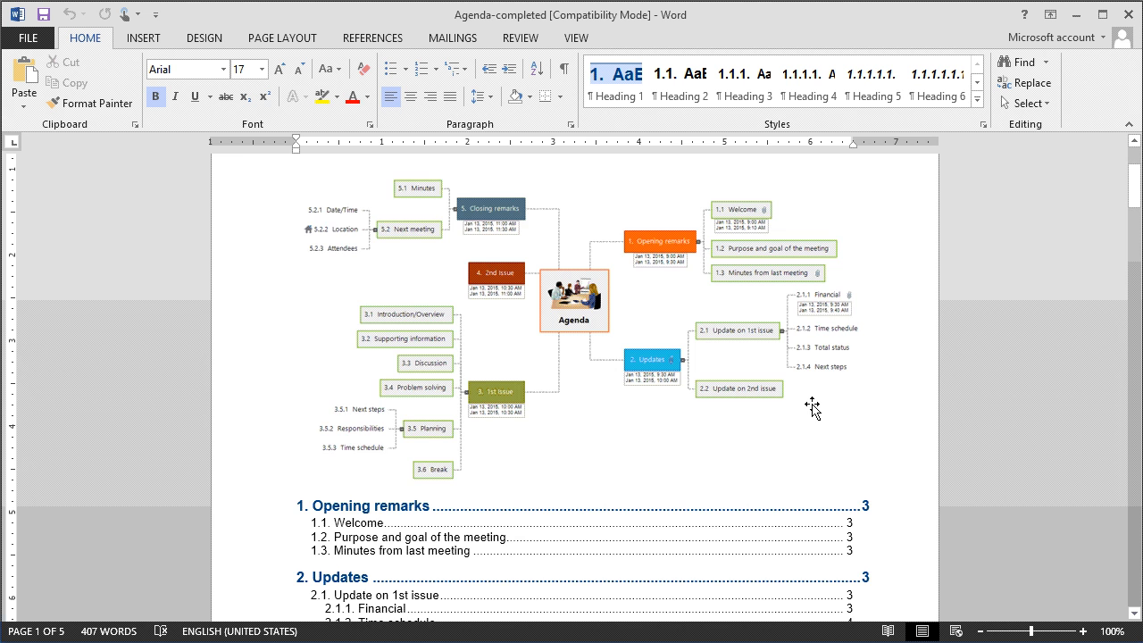
{"action": "scroll", "scroll_direction": "down", "scroll_amount": 3}
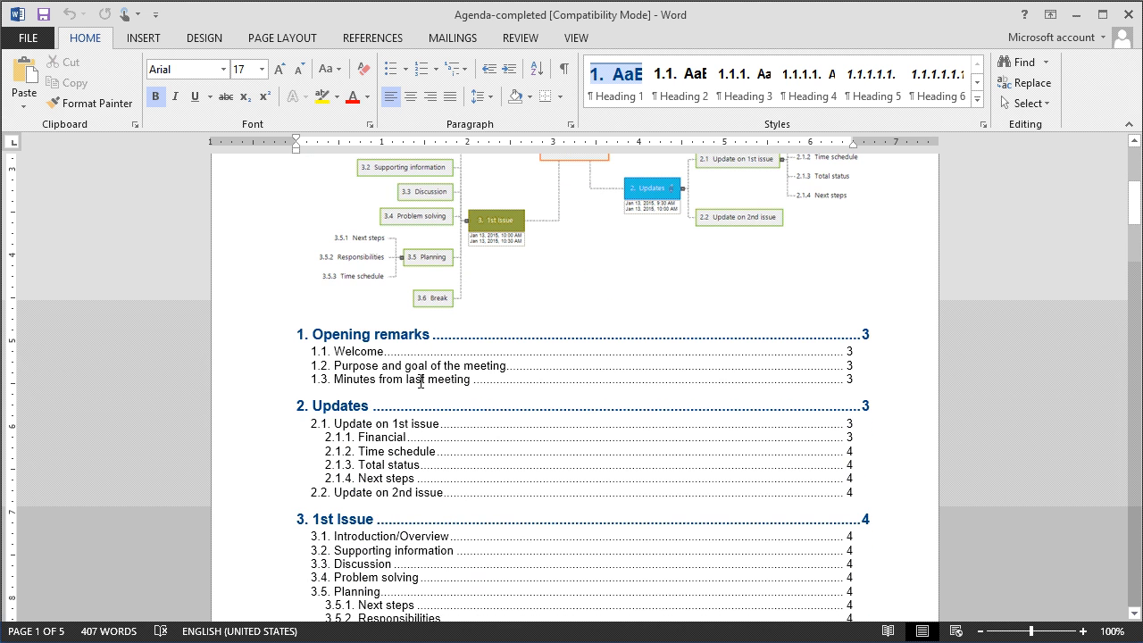
{"action": "scroll", "scroll_direction": "down", "scroll_amount": 3}
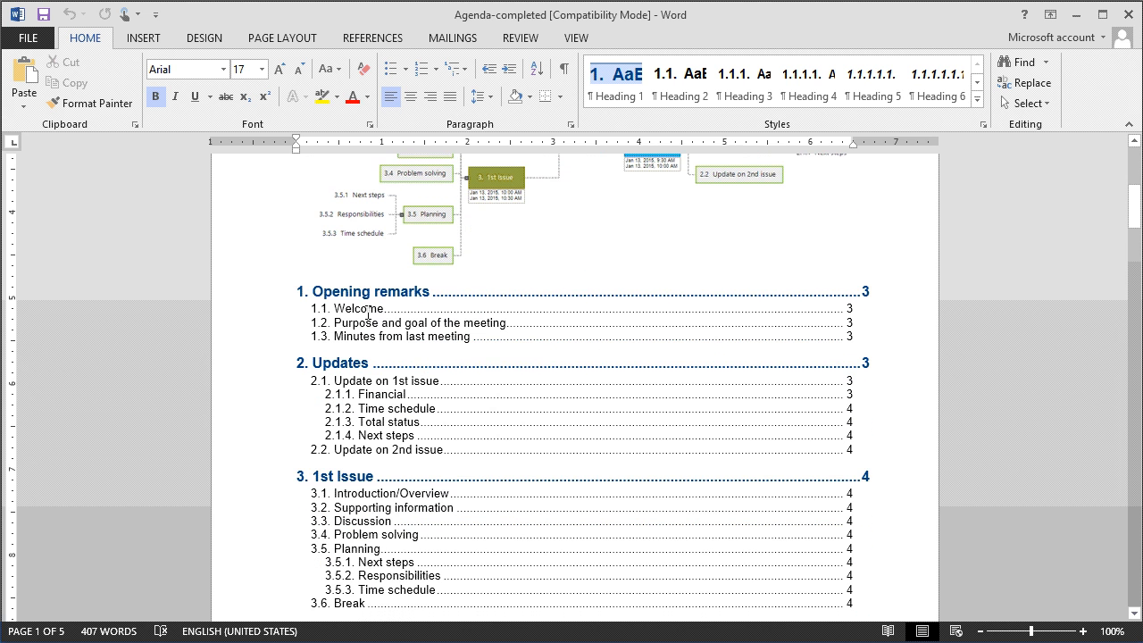
{"action": "mouse_move", "coordinate": [362, 295]}
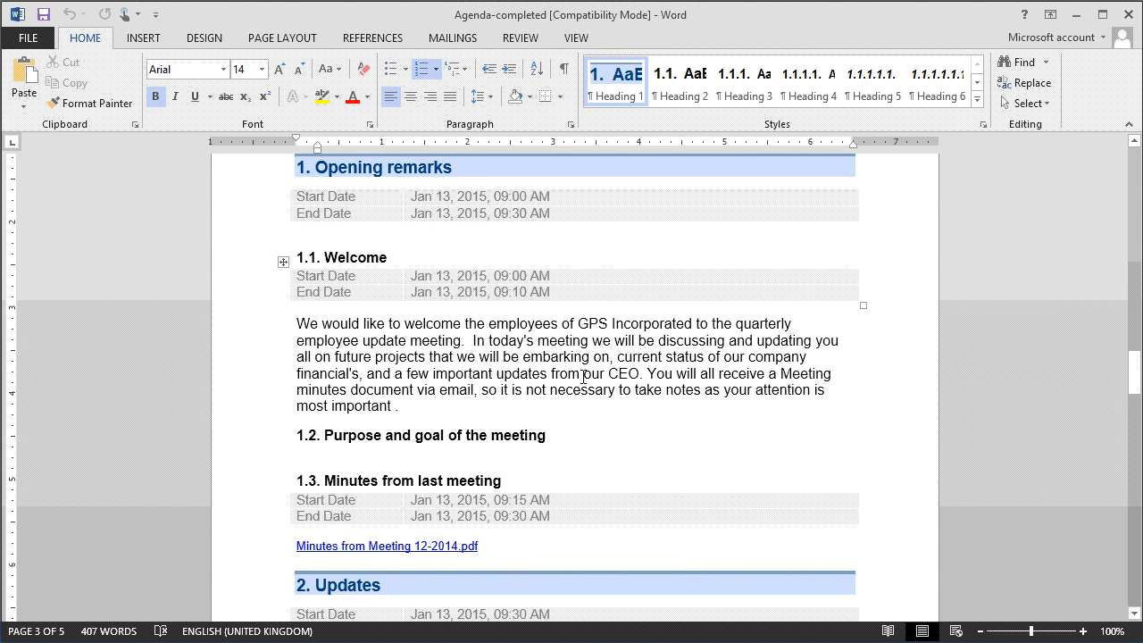
{"action": "scroll", "scroll_direction": "down", "scroll_amount": 3}
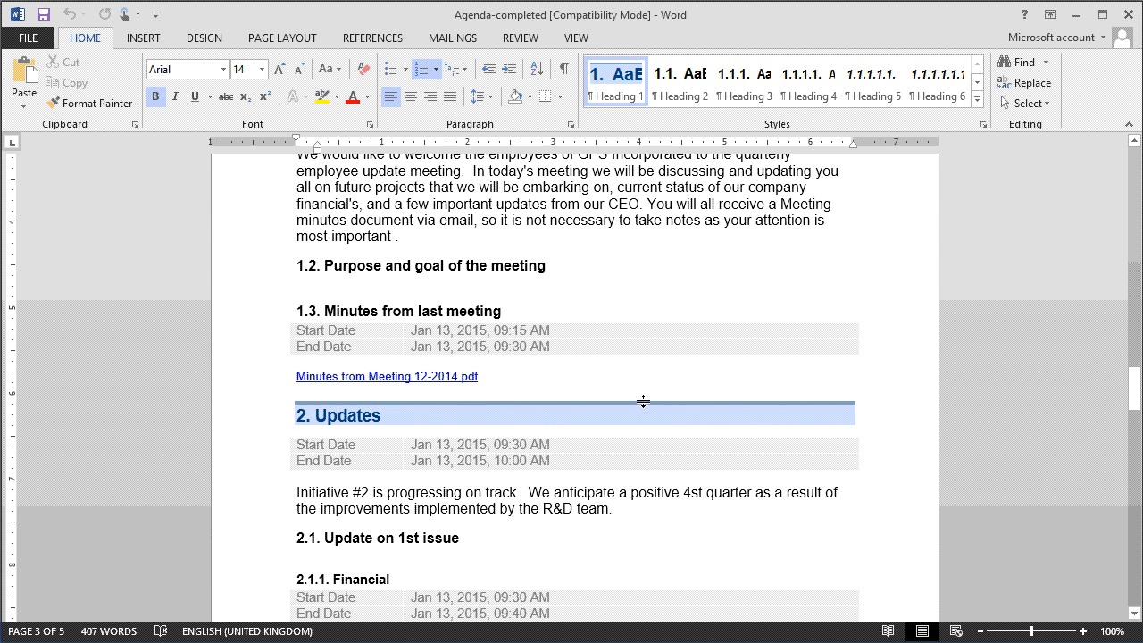